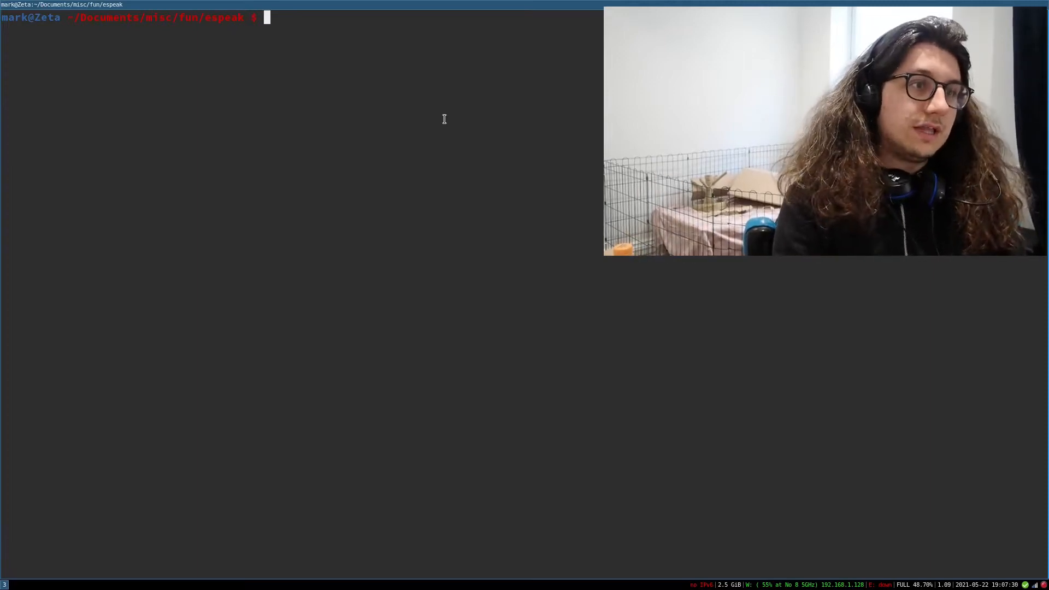
Have espeak say "Hello this is from Linux!" plainly, then again with -k20 capital emphasis
{"action": "type", "text": "espeak \"Hello this is"}
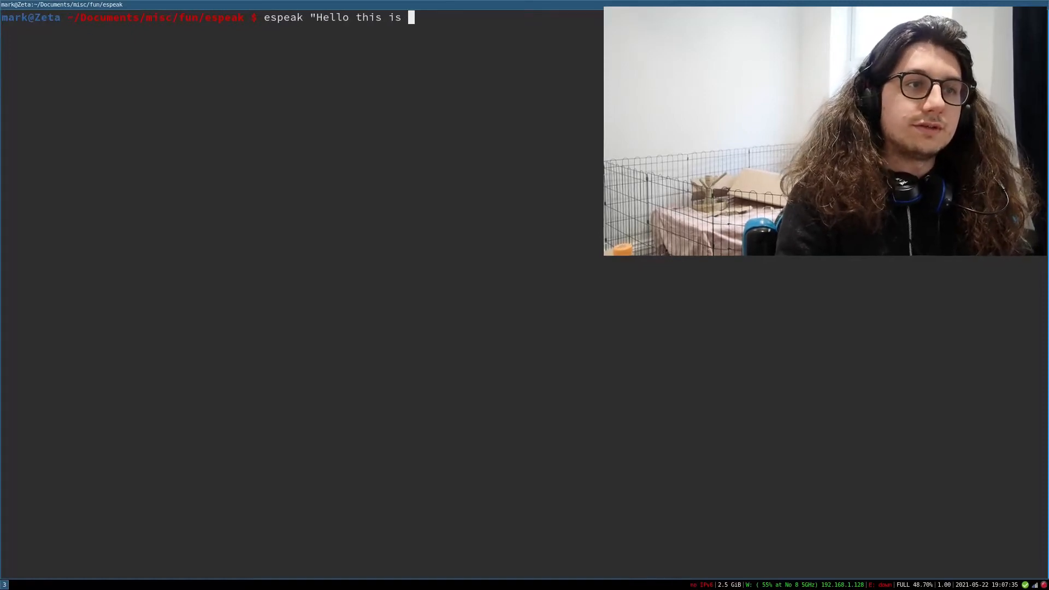
{"action": "type", "text": "from Linux!\""}
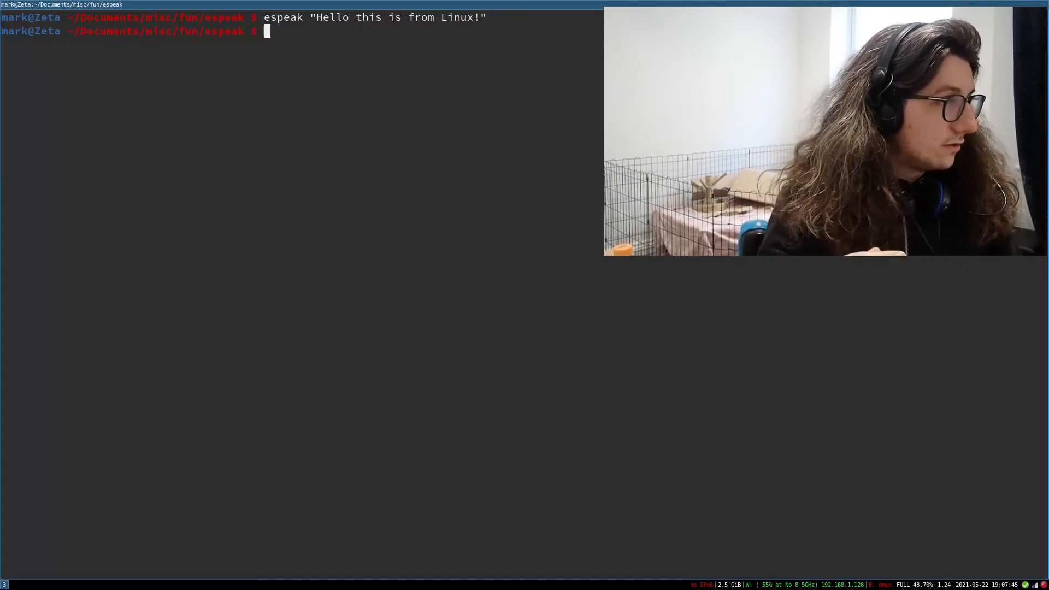
{"action": "type", "text": "espeak \"Hello this is from Linux!\""}
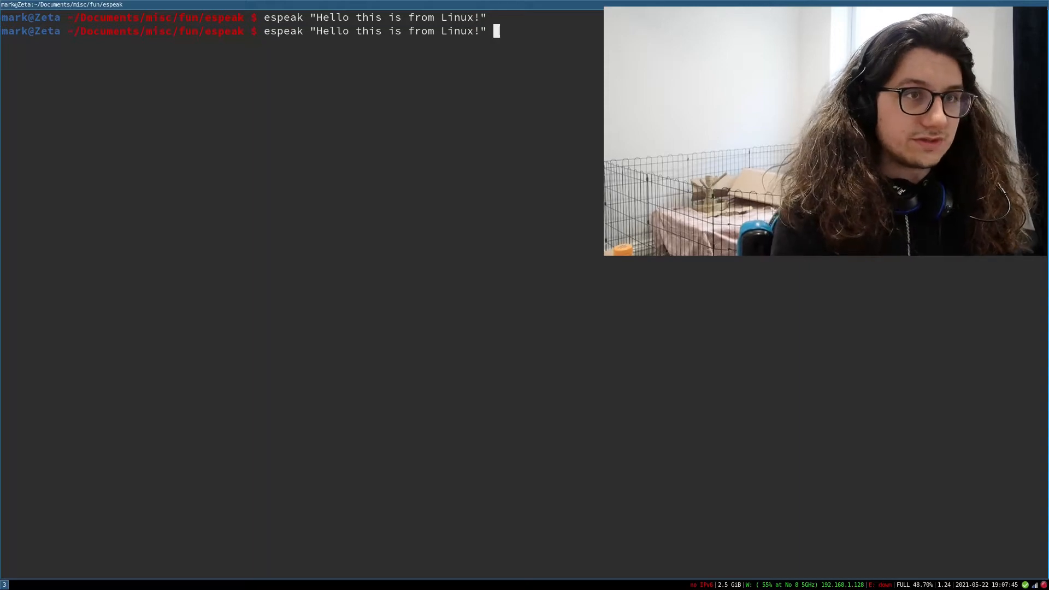
{"action": "type", "text": "-k20"}
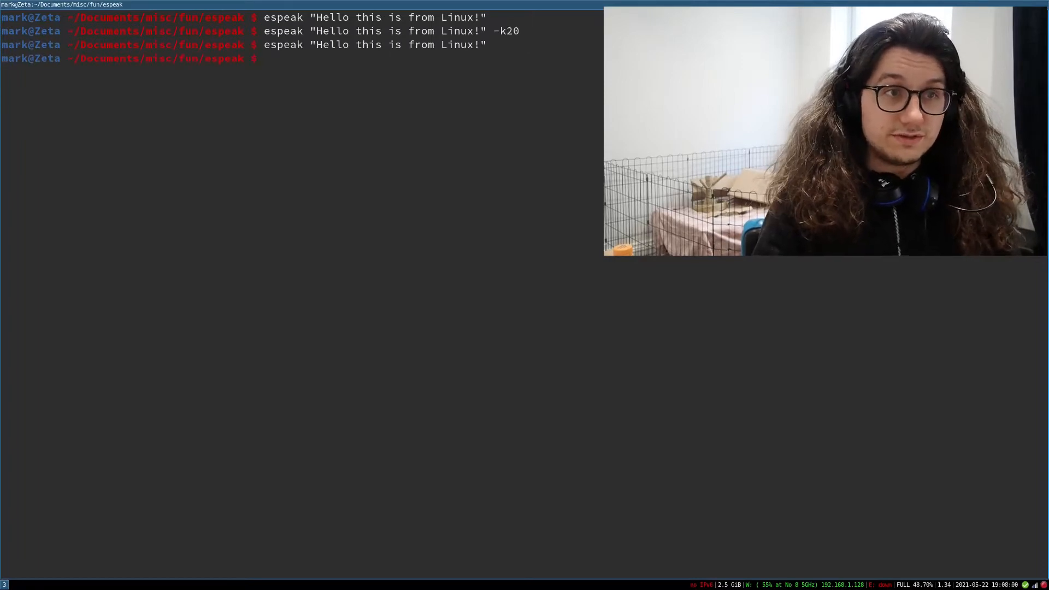
Speak the greeting with -k20 at pitch 100, cut it short, then at a lower pitch
{"action": "type", "text": "espeak \"Hello this is from Linux!\" -k20"}
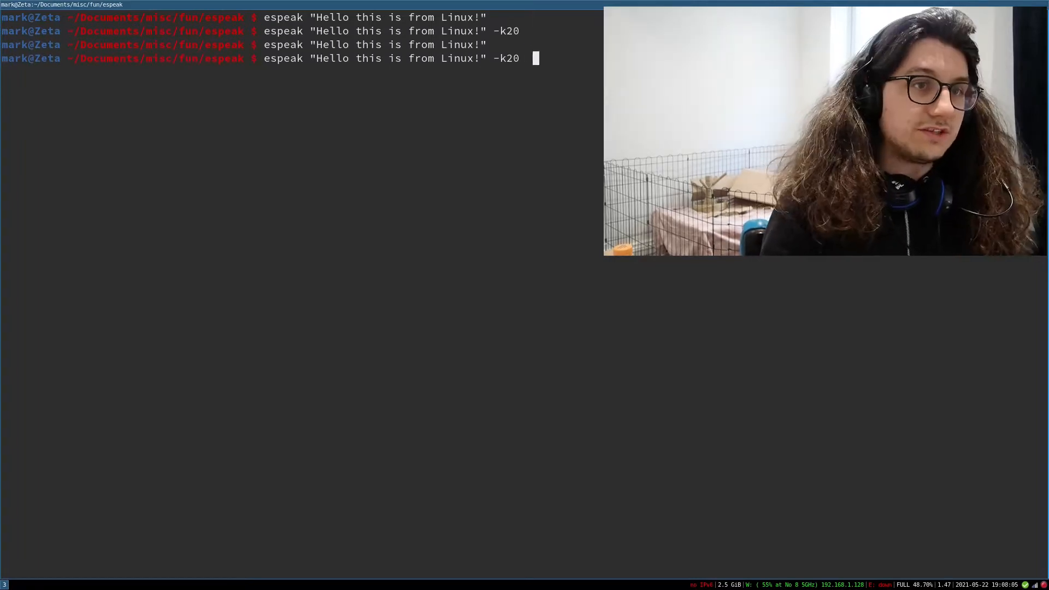
{"action": "type", "text": "-p"}
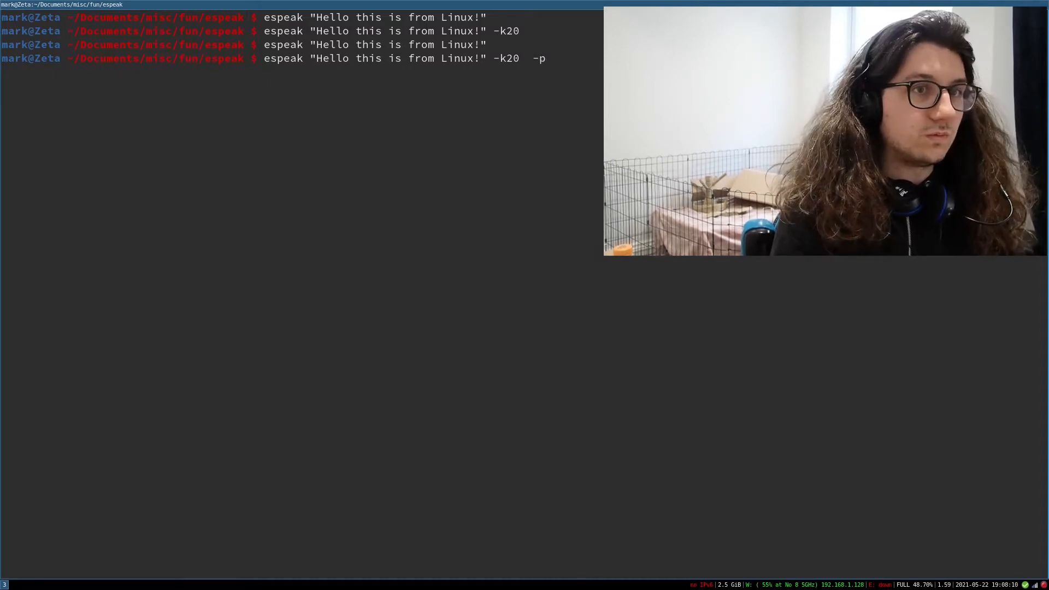
{"action": "type", "text": "100"}
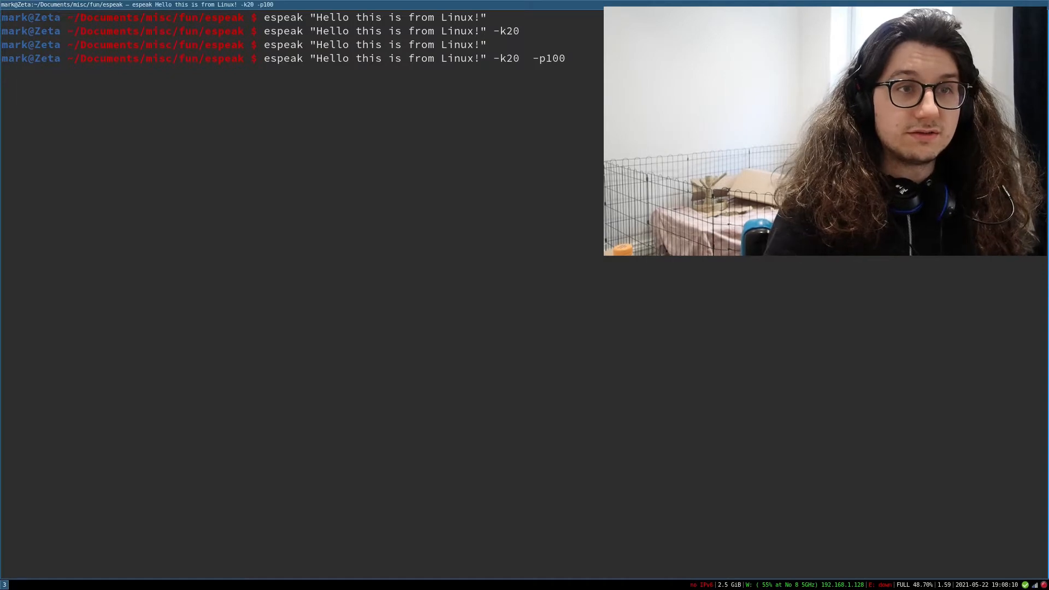
{"action": "key", "text": "ctrl+c"}
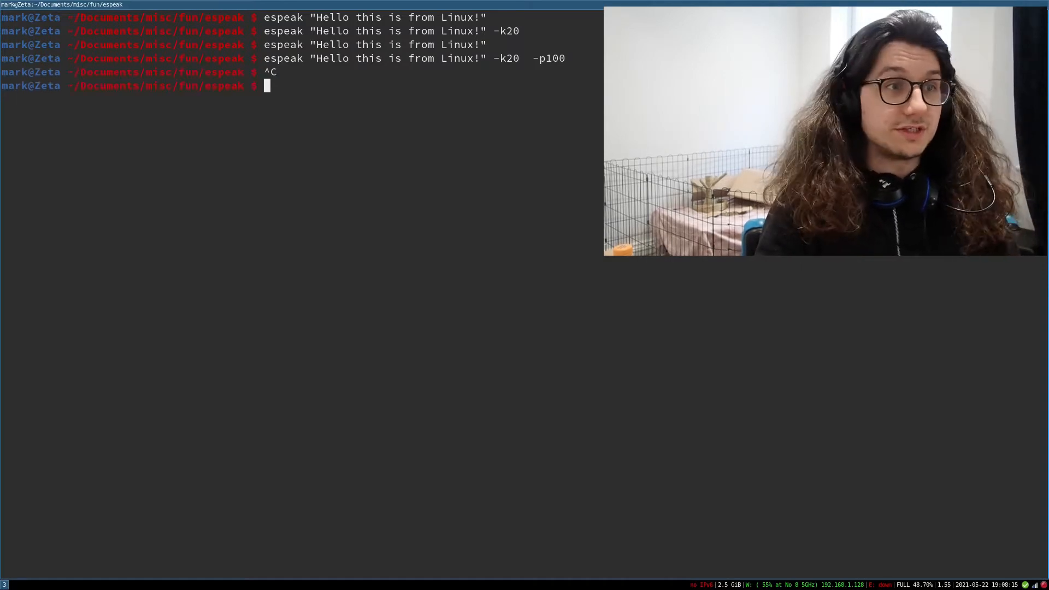
{"action": "type", "text": "espeak \"Hello this is from Linux!\" -k20  -p10"}
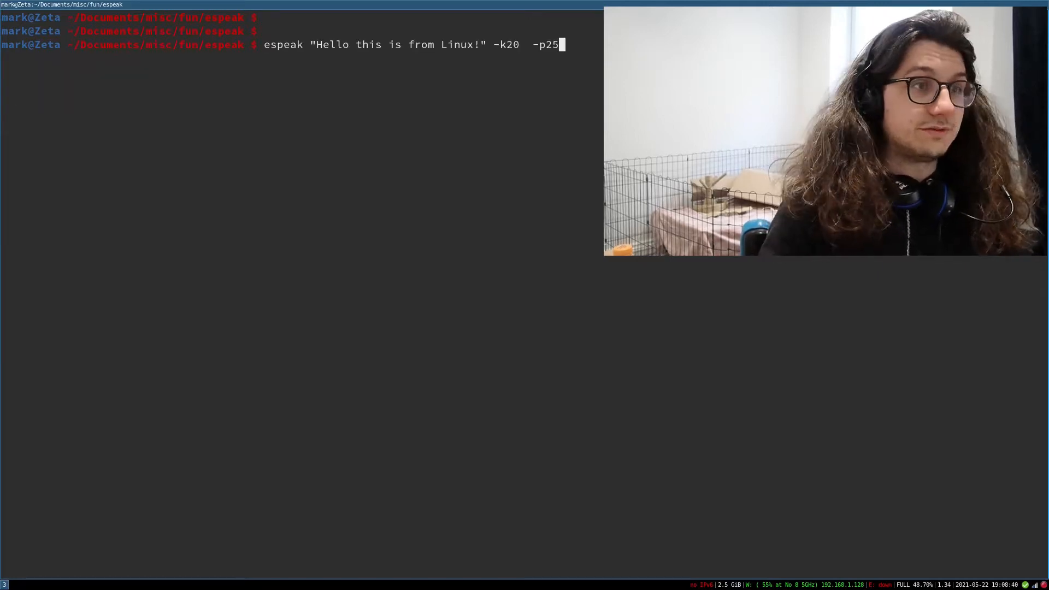
Speak the greeting with -p25 at speeds 10, 160 and 300
{"action": "type", "text": "-s"}
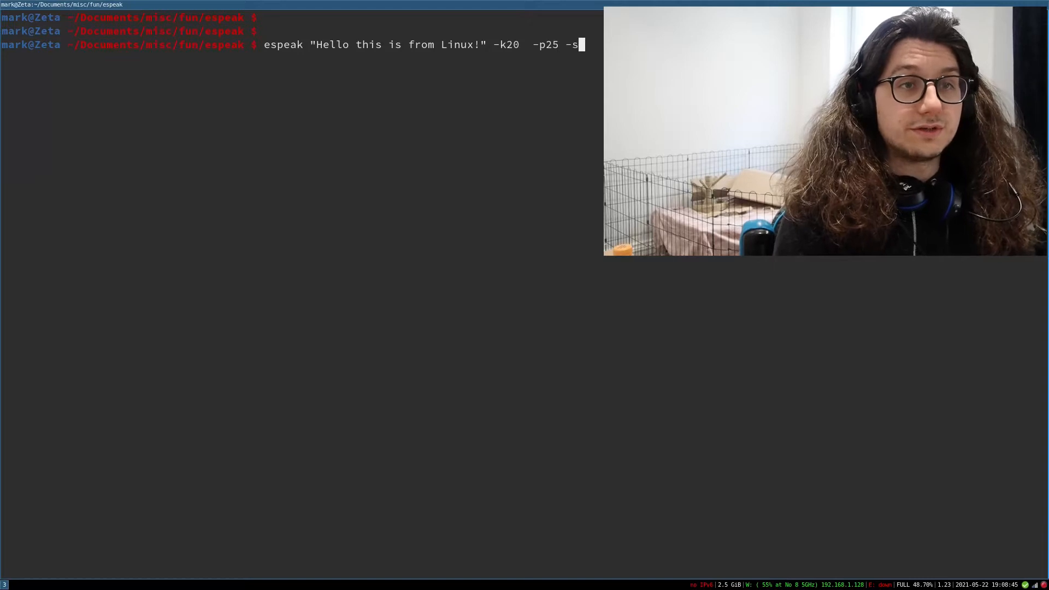
{"action": "type", "text": "10"}
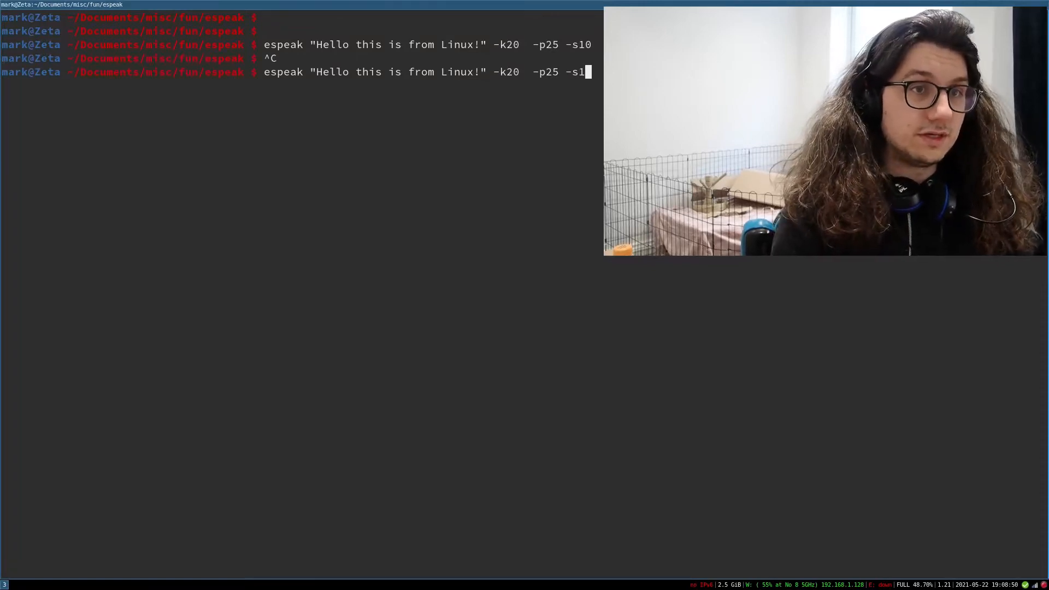
{"action": "type", "text": "60"}
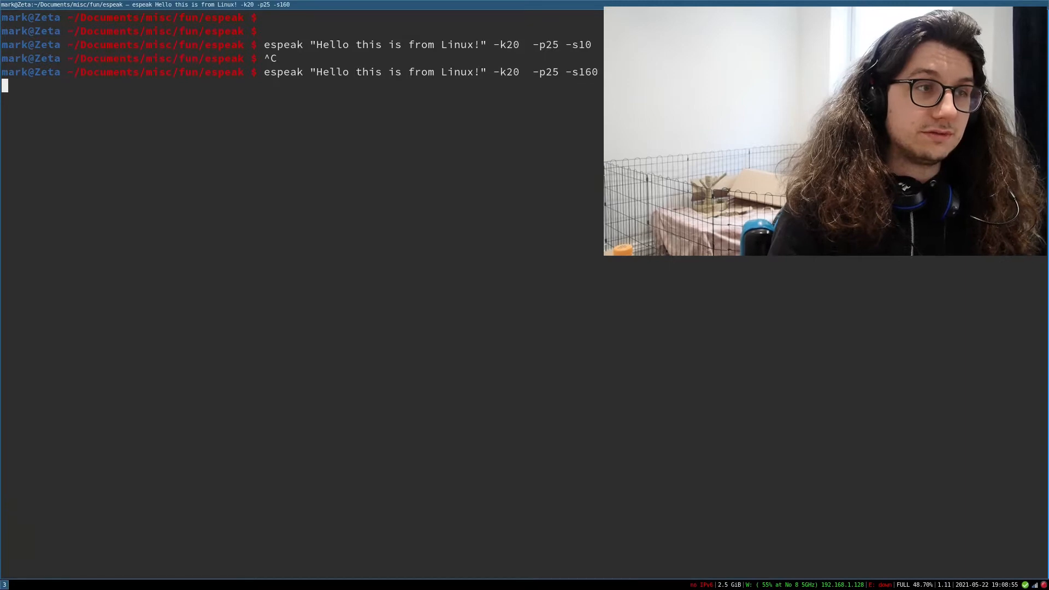
{"action": "type", "text": "espeak \"Hello this is from Linux!\" -k20  -p25 -s3"}
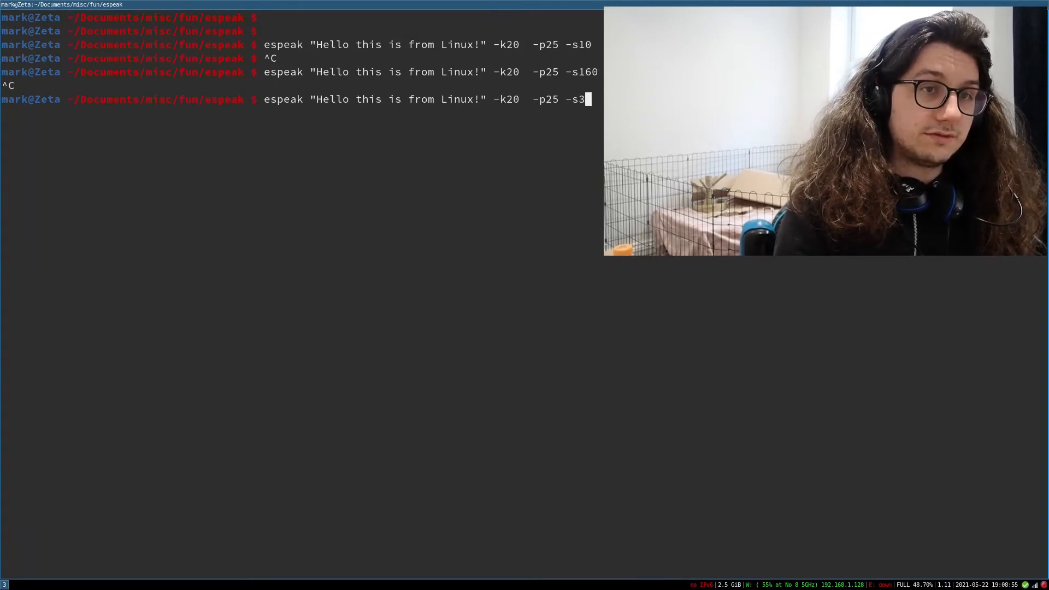
{"action": "key", "text": "Return"}
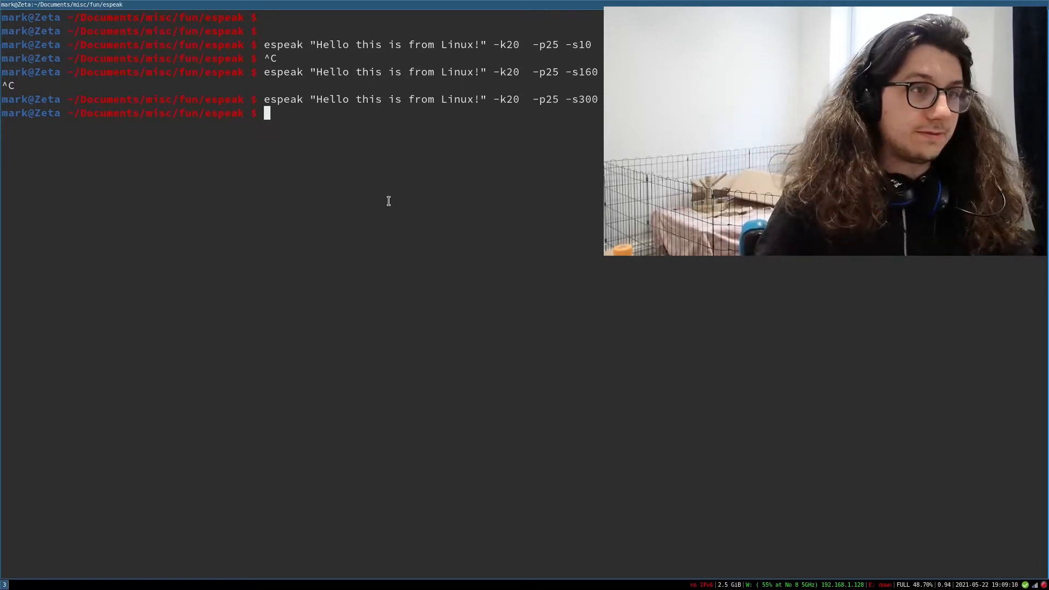
List espeak's available voices with --voices and pick out the Finnish europe/fi identifier
{"action": "type", "text": "espeak --voices"}
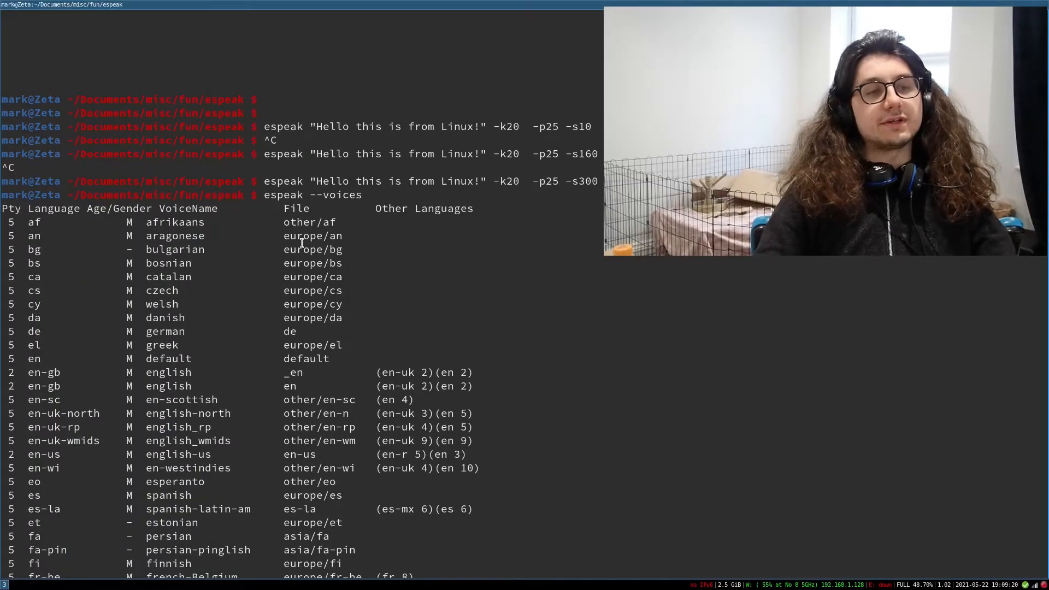
{"action": "scroll", "scroll_direction": "down", "scroll_amount": 3}
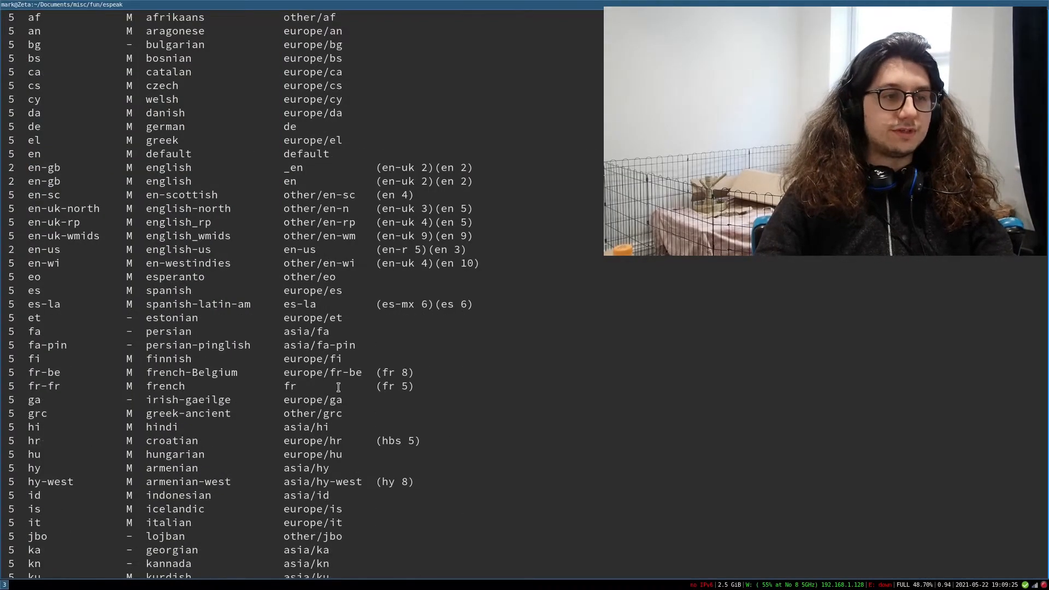
{"action": "double_click", "coordinate": [169, 359]}
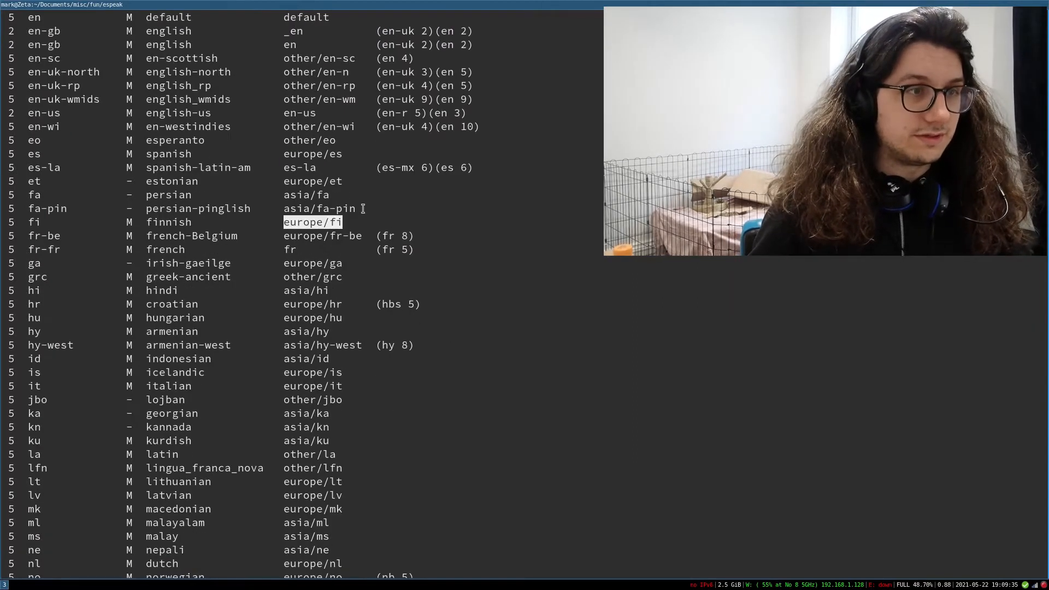
{"action": "scroll", "scroll_direction": "down", "scroll_amount": 3}
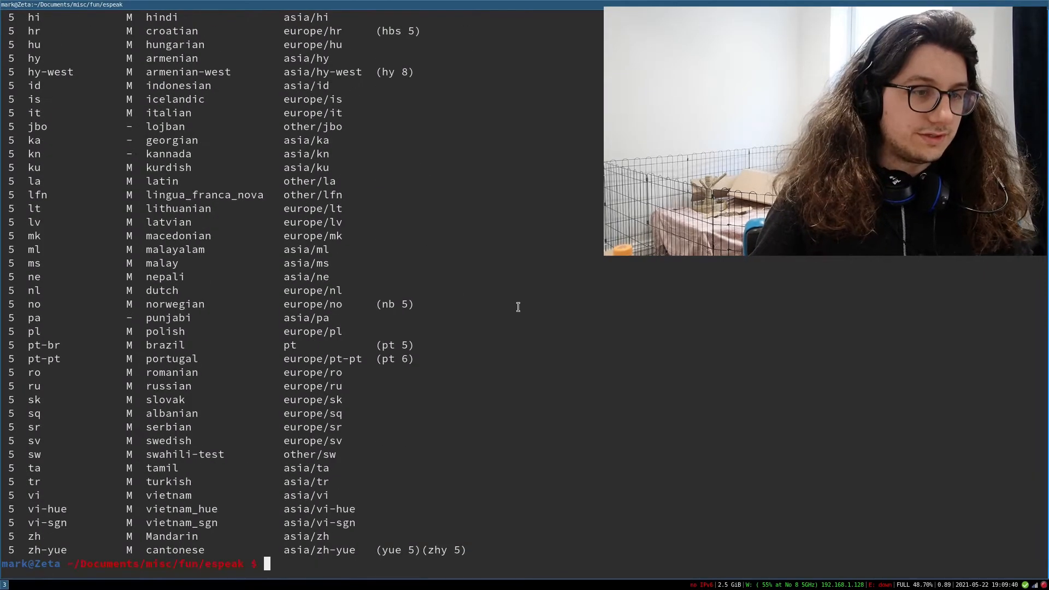
Speak the greeting and the Linus Torvalds sentence with -k20 -p25 -s300 and voice europe/fi
{"action": "type", "text": "espeak \"Hello this is from Linux!\" -k20 -p25 -s300 -v"}
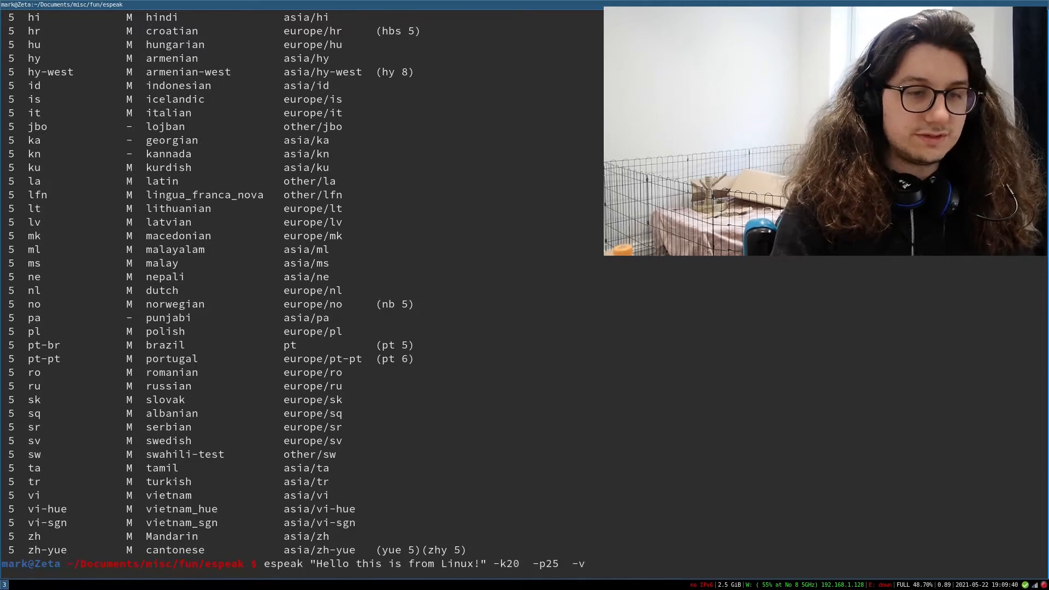
{"action": "type", "text": "\"europe/fi\""}
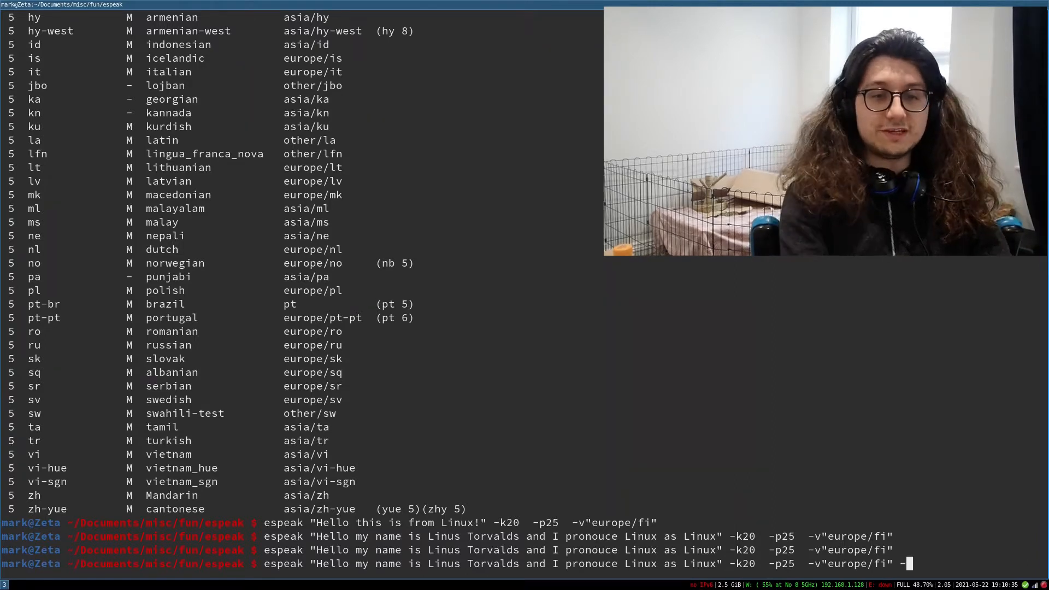
{"action": "type", "text": "-"}
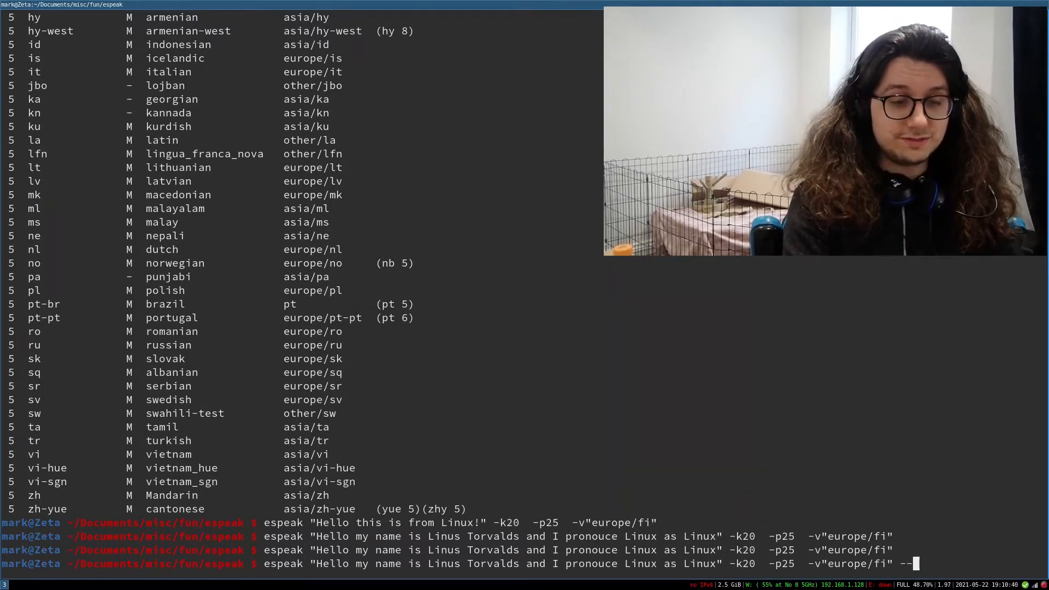
Print IPA transcriptions of the Torvalds sentence with --ipa for the Finnish and default voices
{"action": "type", "text": "ipa"}
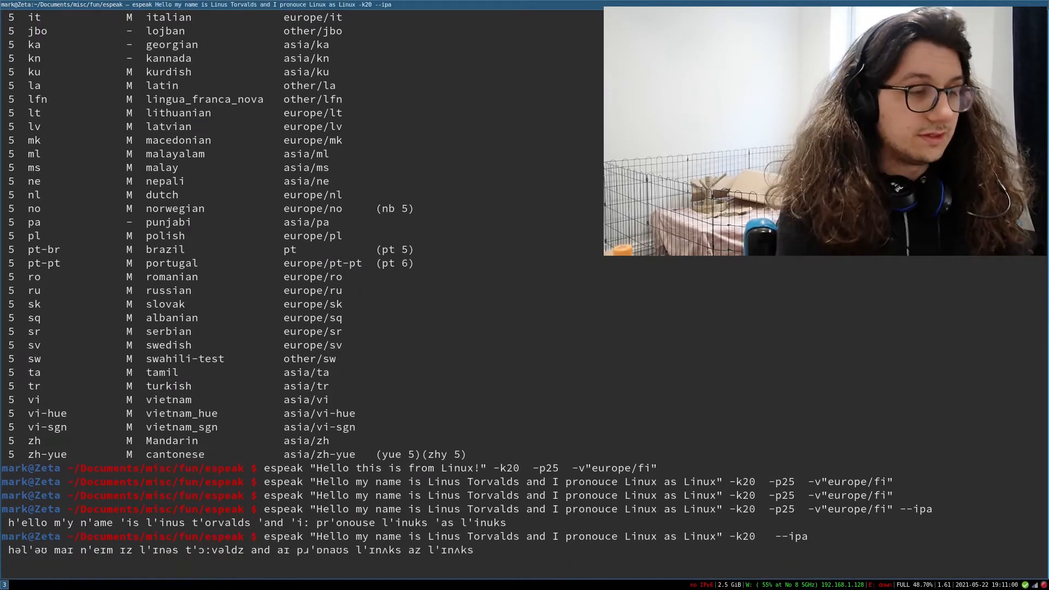
{"action": "key", "text": "ctrl+c"}
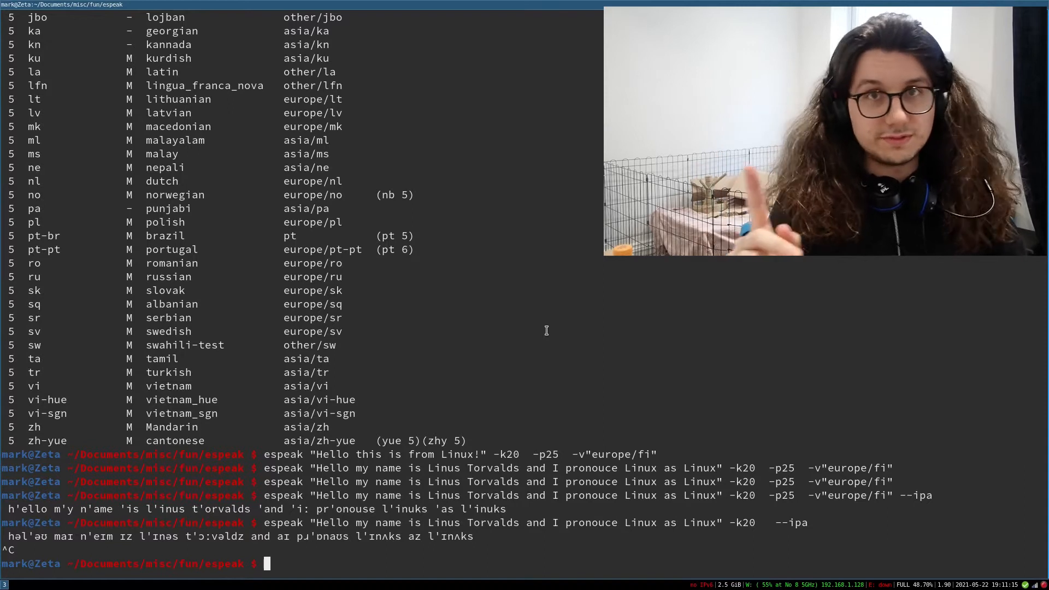
Write "this is from a file" into afile by redirecting output
{"action": "type", "text": "espeak \"hello from termianl1"}
{"action": "type", "text": "echo \""}
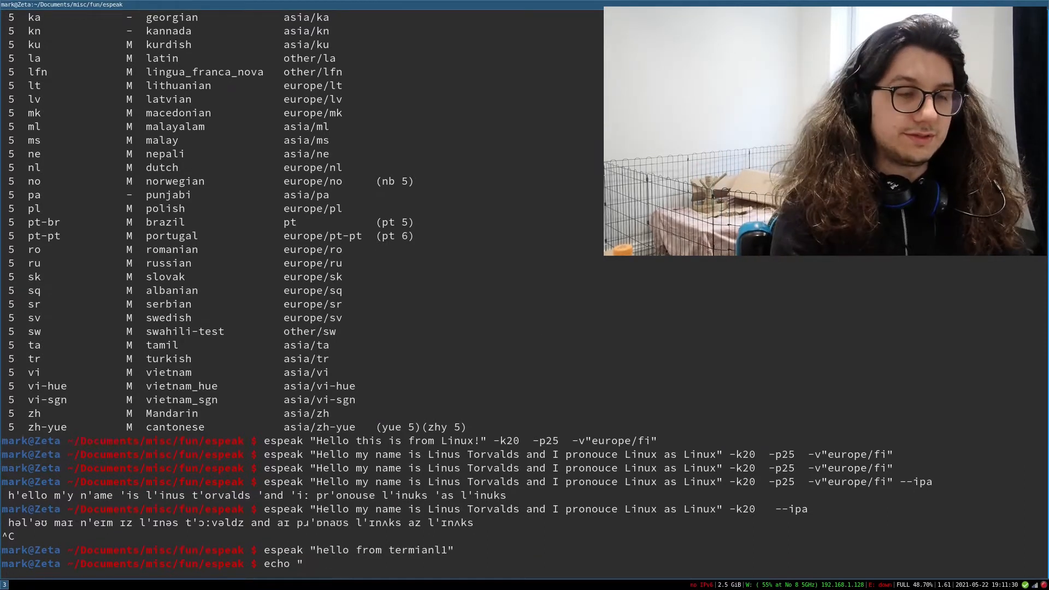
{"action": "type", "text": "this is from a"}
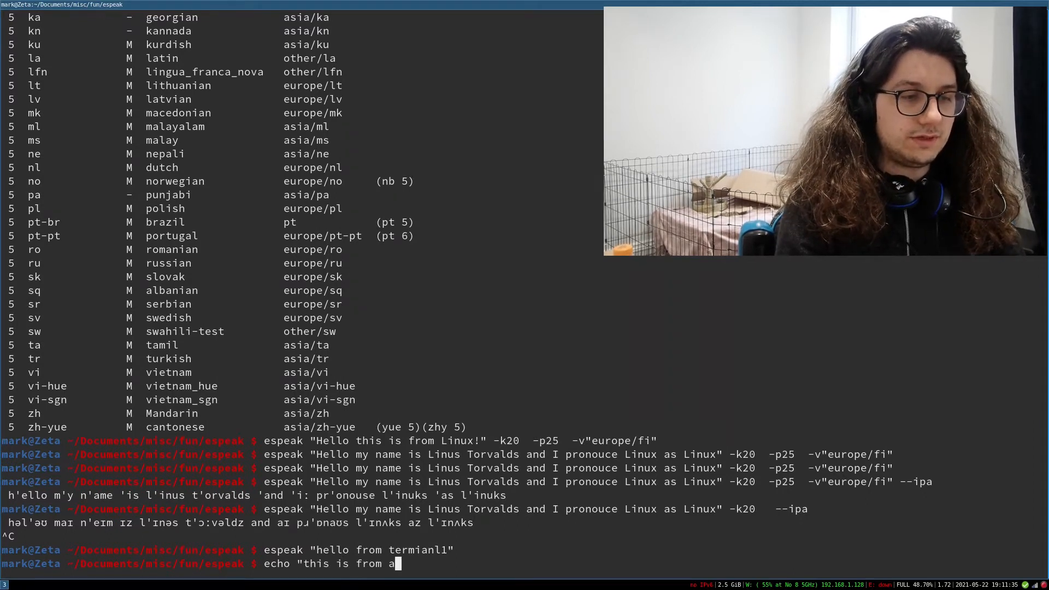
{"action": "type", "text": "file"}
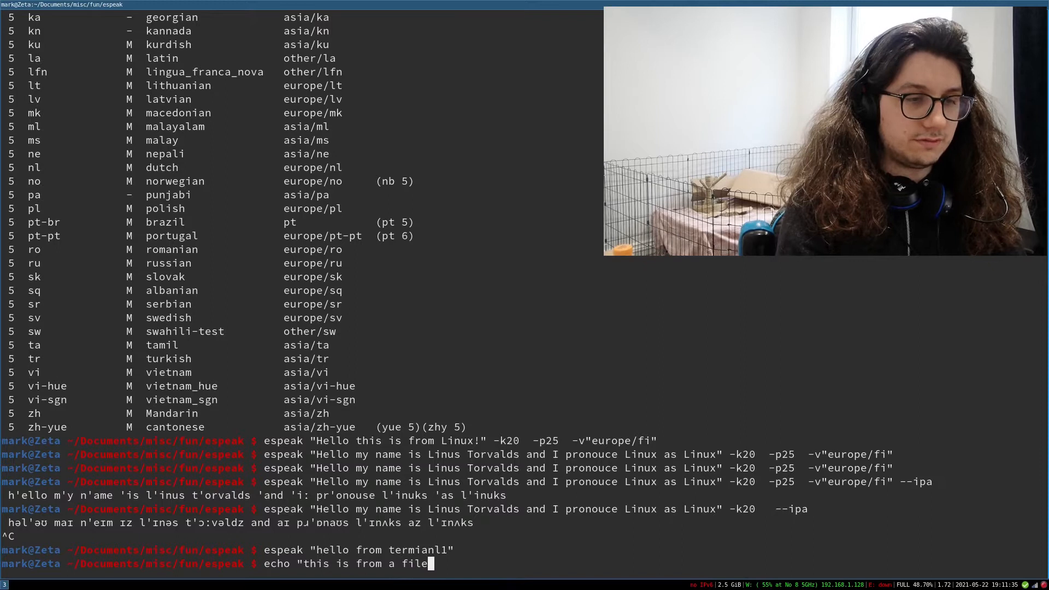
{"action": "type", "text": "> afil"}
{"action": "type", "text": "cat afil"}
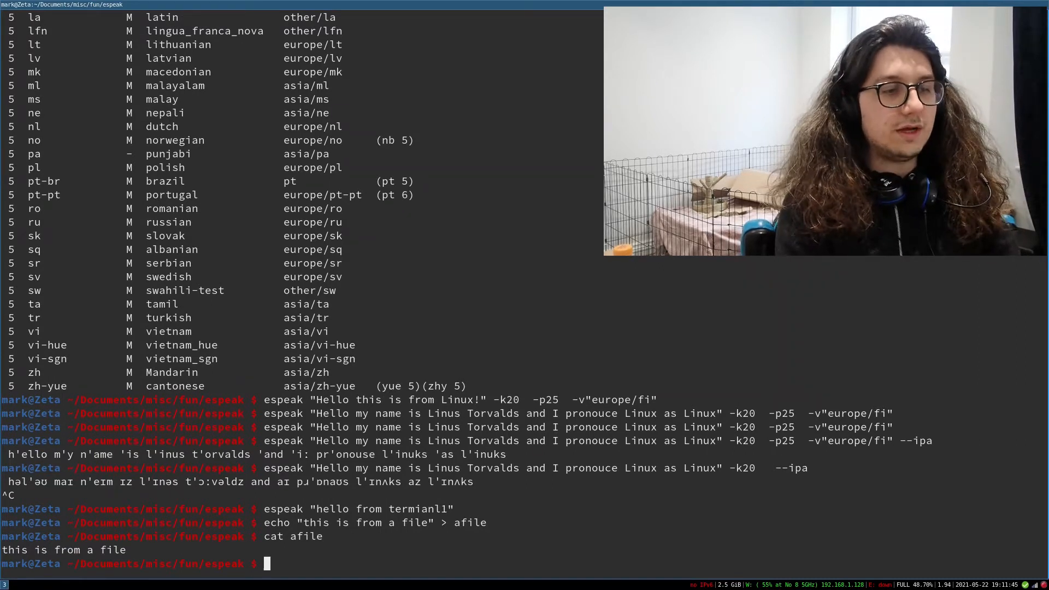
Have espeak read afile via < redirection and -f, then view julius_caesar.txt in vim
{"action": "type", "text": "espeak <"}
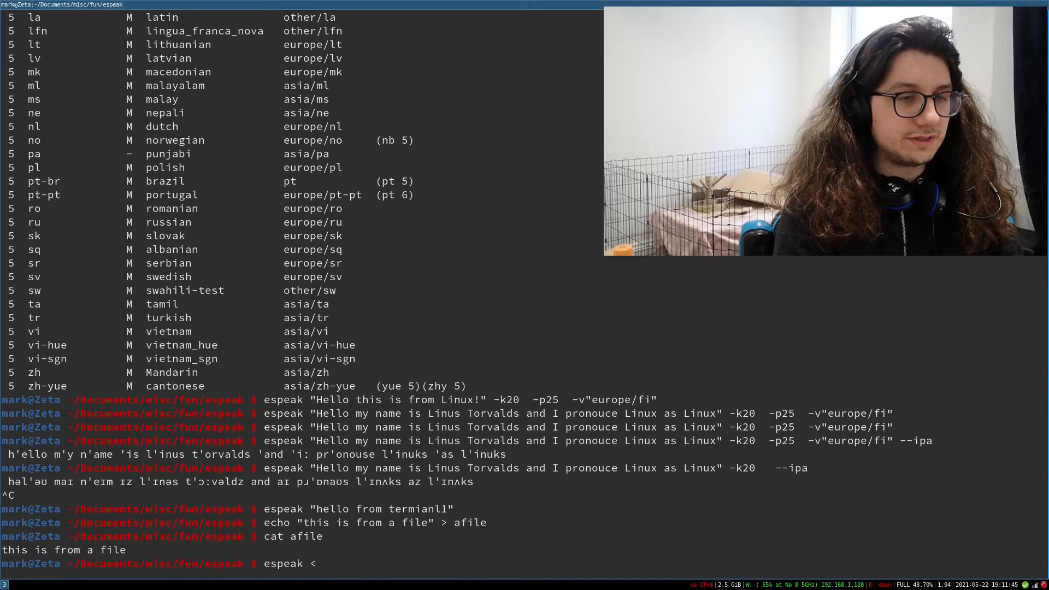
{"action": "type", "text": "afile"}
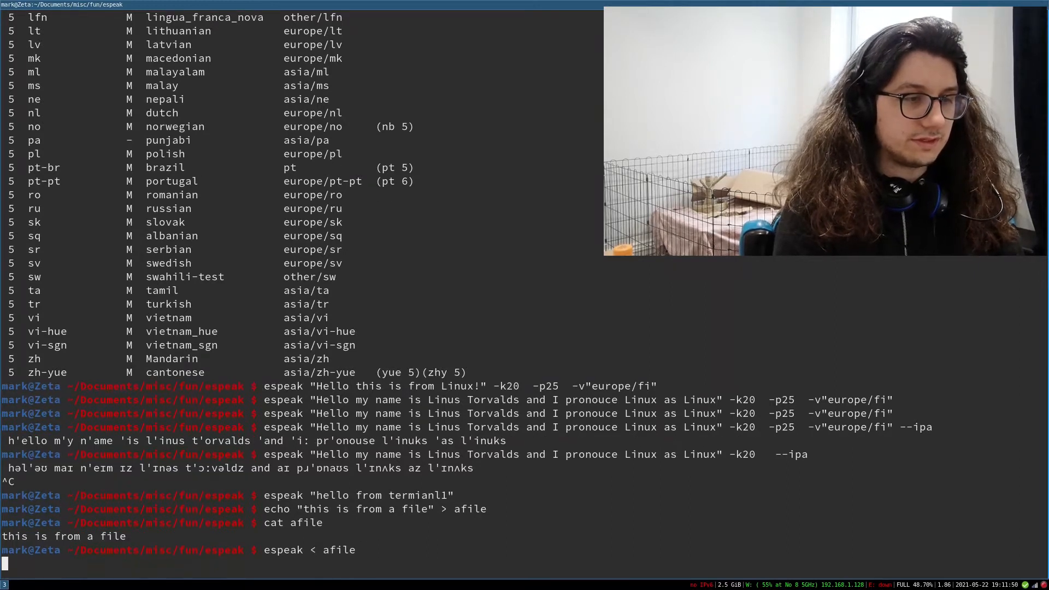
{"action": "type", "text": "espeak"}
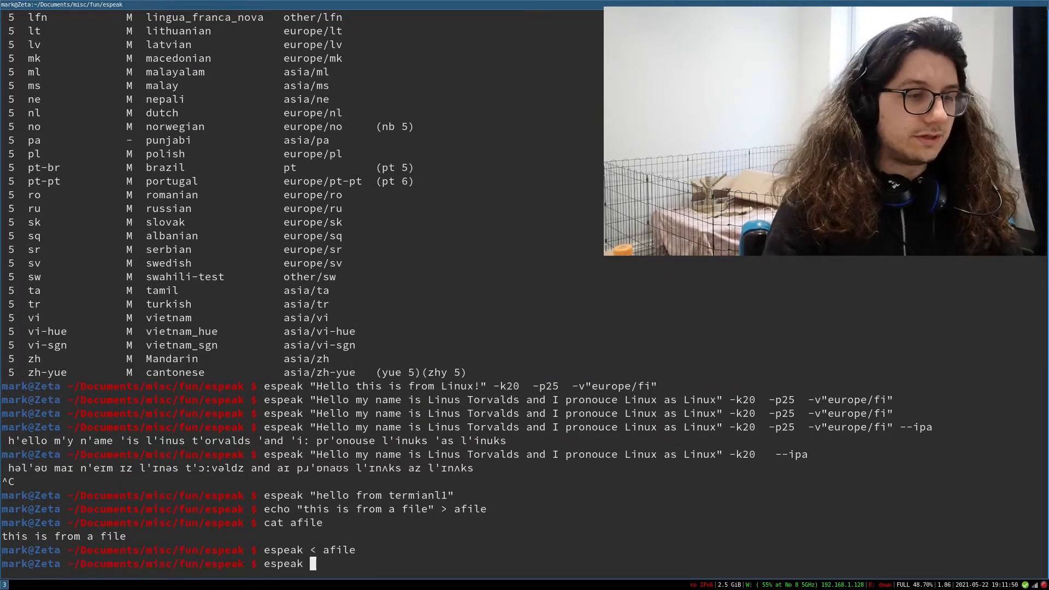
{"action": "type", "text": "-f afile"}
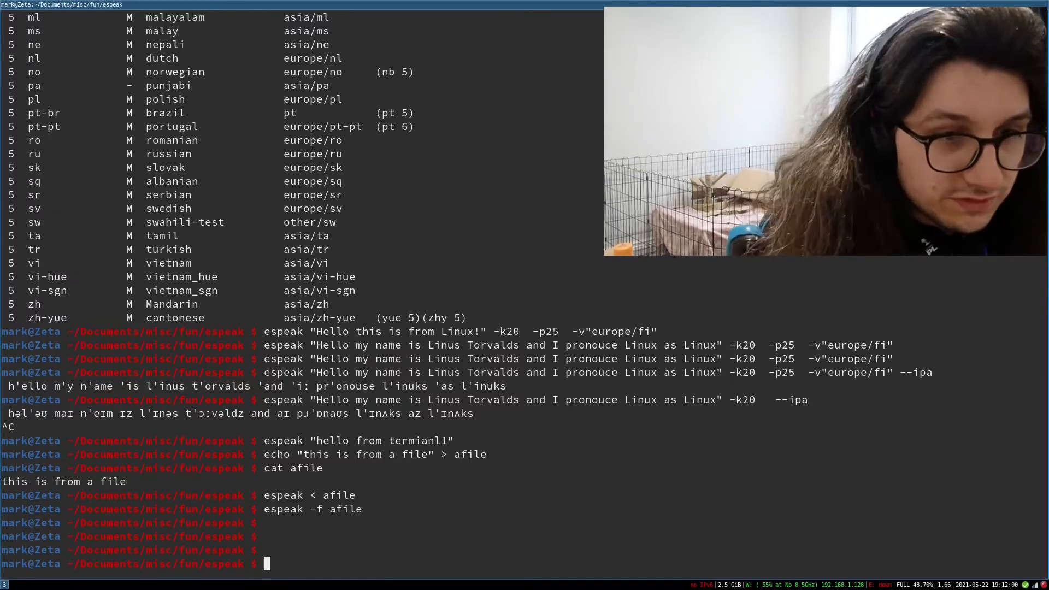
{"action": "type", "text": "vim julius_caesar.txt"}
{"action": "type", "text": "espeka =-f"}
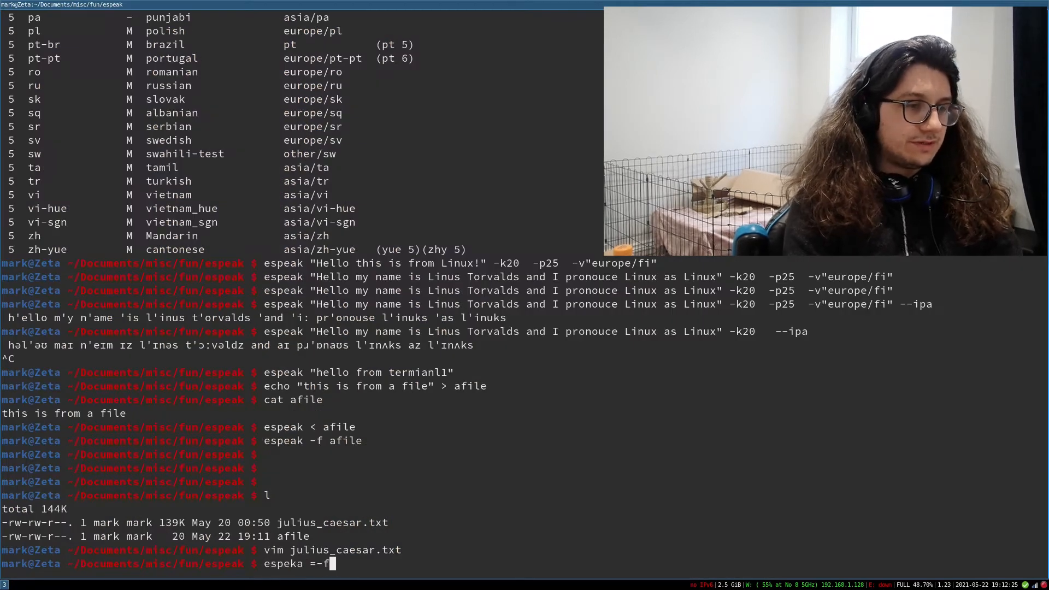
Start espeak -f julius_caesar.txt aloud, stop it, and count its 5017 lines with wc -l
{"action": "type", "text": "espeak -f julius_caesar.txt"}
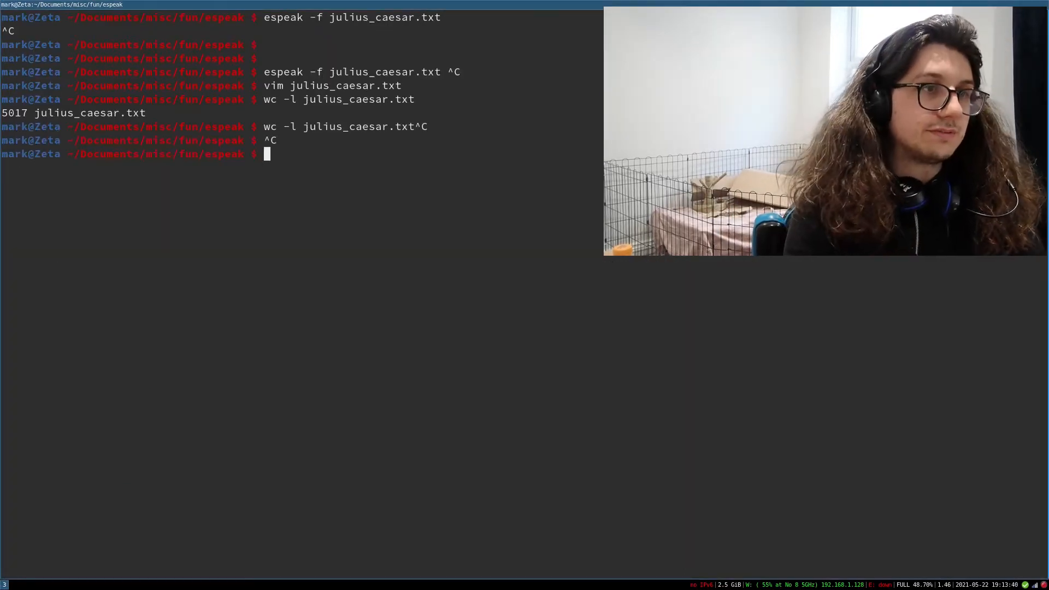
{"action": "type", "text": "espeak -f julius_caesar.txt"}
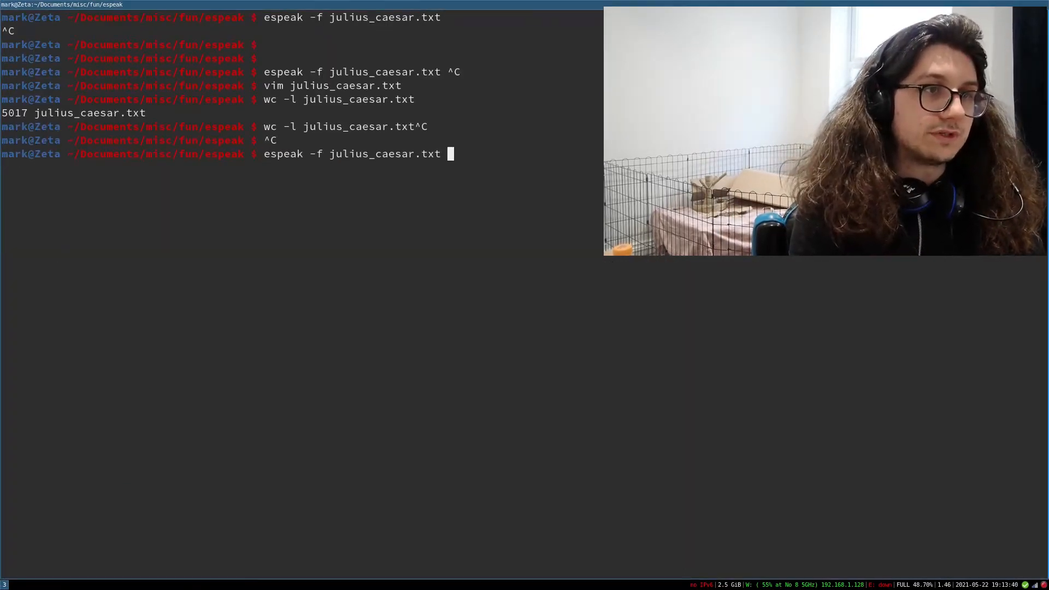
Read julius_caesar.txt with -g1 at speeds 200, 300 and 700, interrupting each run
{"action": "type", "text": "-g1"}
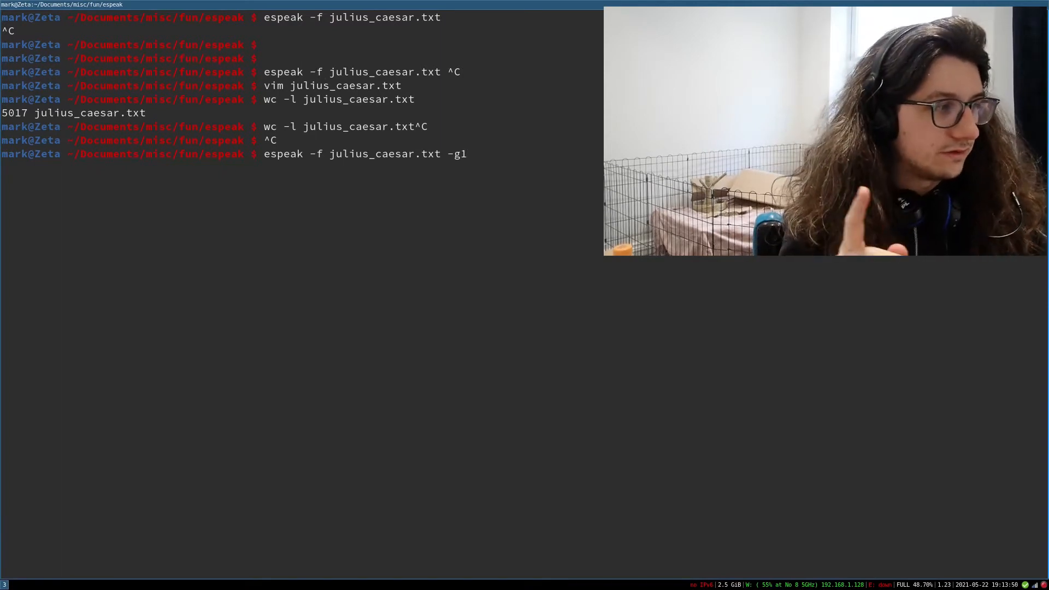
{"action": "type", "text": "-s200"}
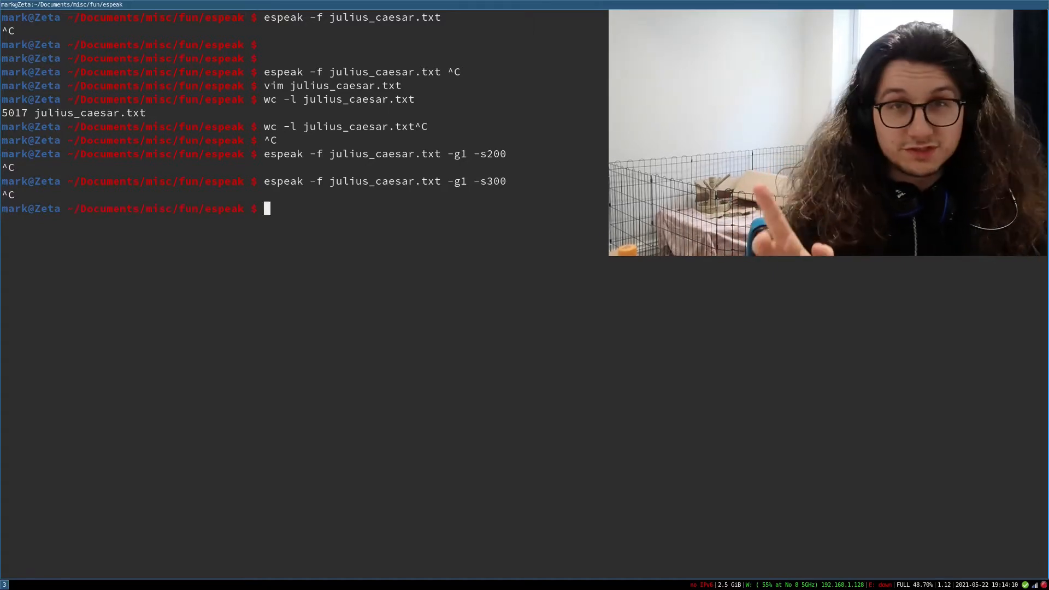
{"action": "type", "text": "espeak -f julius_caesar.txt -g1 -s"}
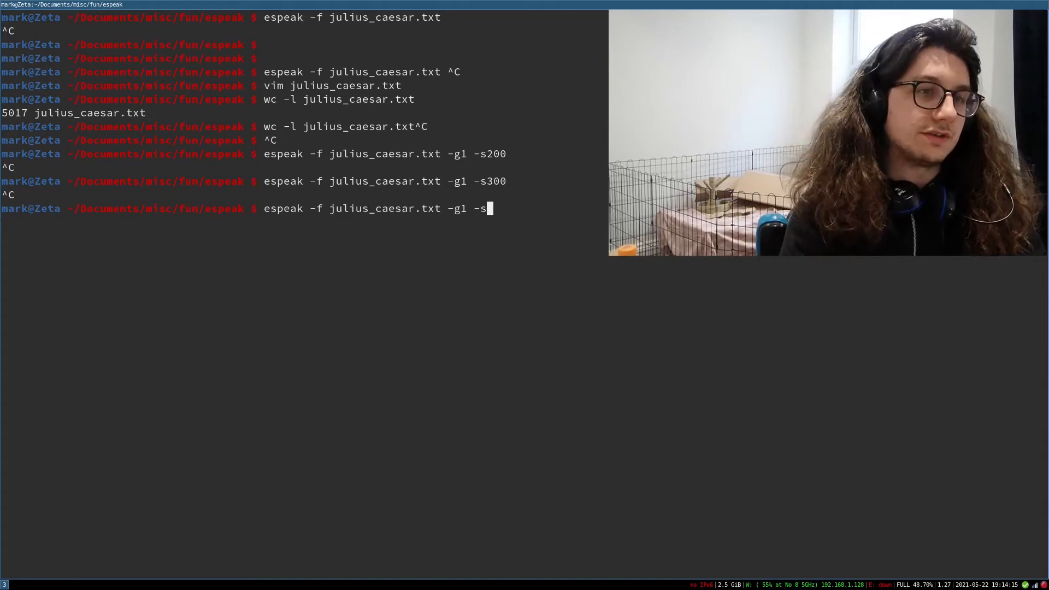
{"action": "type", "text": "700"}
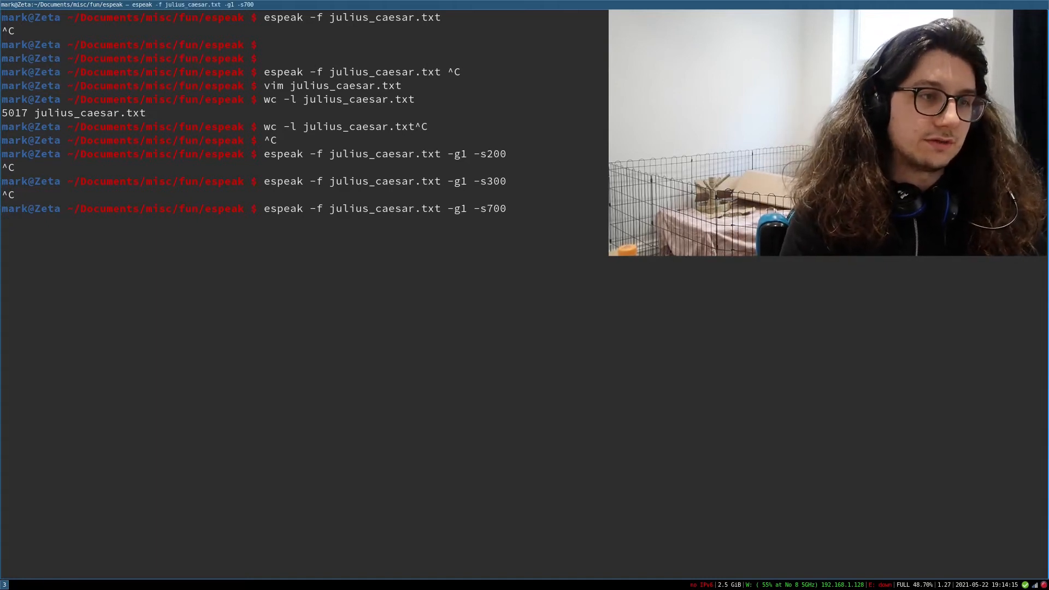
{"action": "key", "text": "Ctrl+c"}
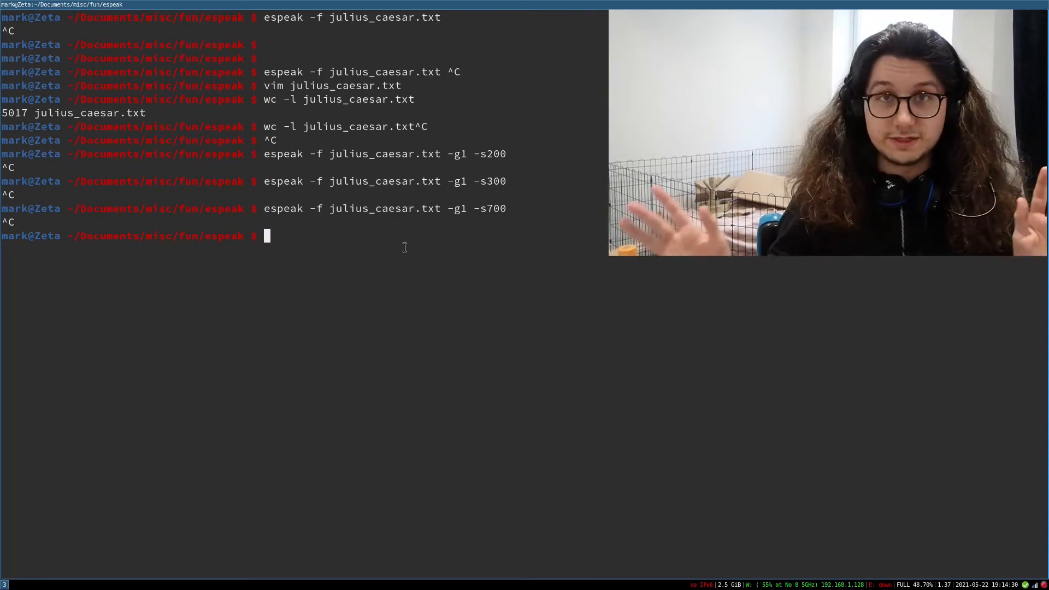
{"action": "type", "text": "espeak -f julius_caesar.txt -g1 -s700"}
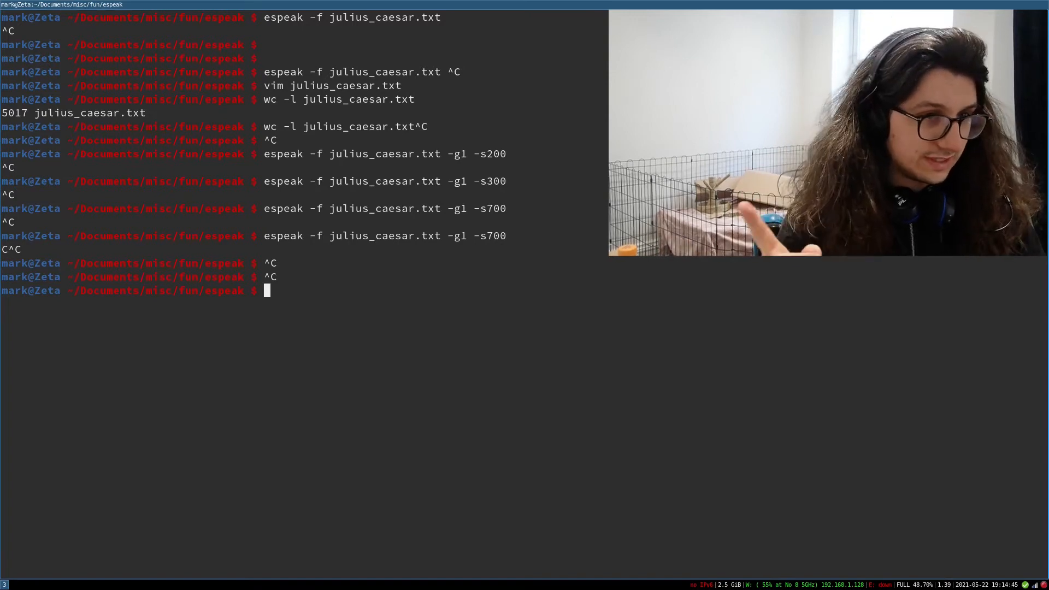
Read the play with -g1 at speeds 1000 and 9500, stopping each with Ctrl+C
{"action": "type", "text": "espeak -f julius_caesar.txt -g1 -s700"}
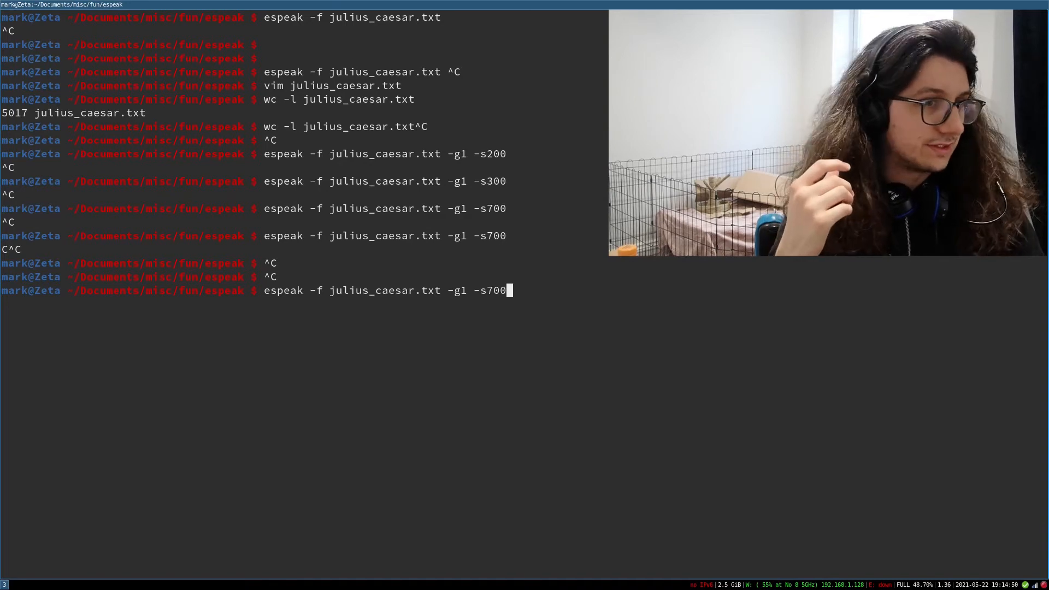
{"action": "key", "text": "BackSpace"}
{"action": "type", "text": "1000"}
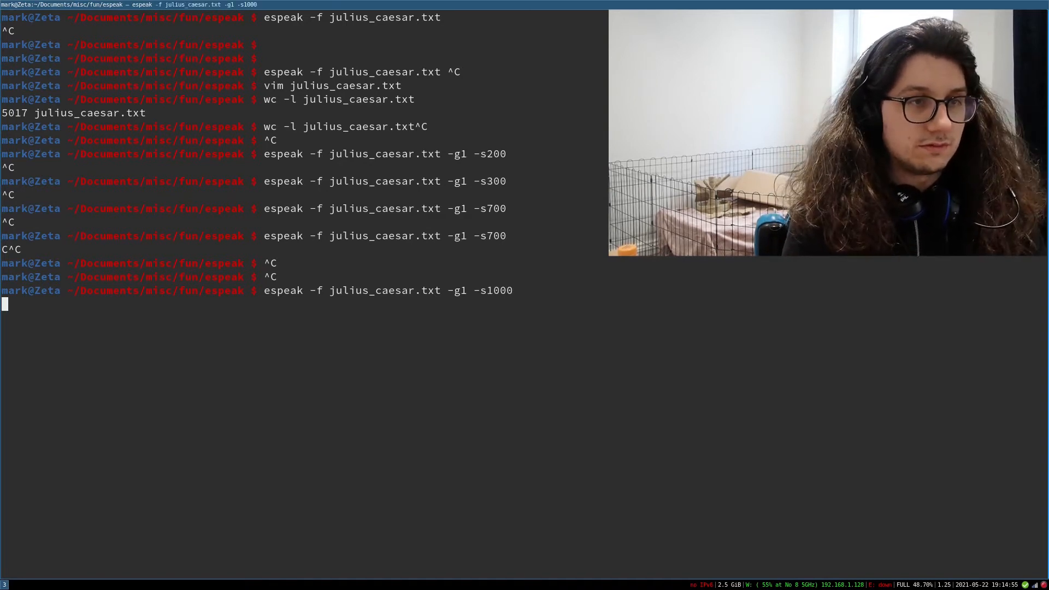
{"action": "key", "text": "ctrl+c"}
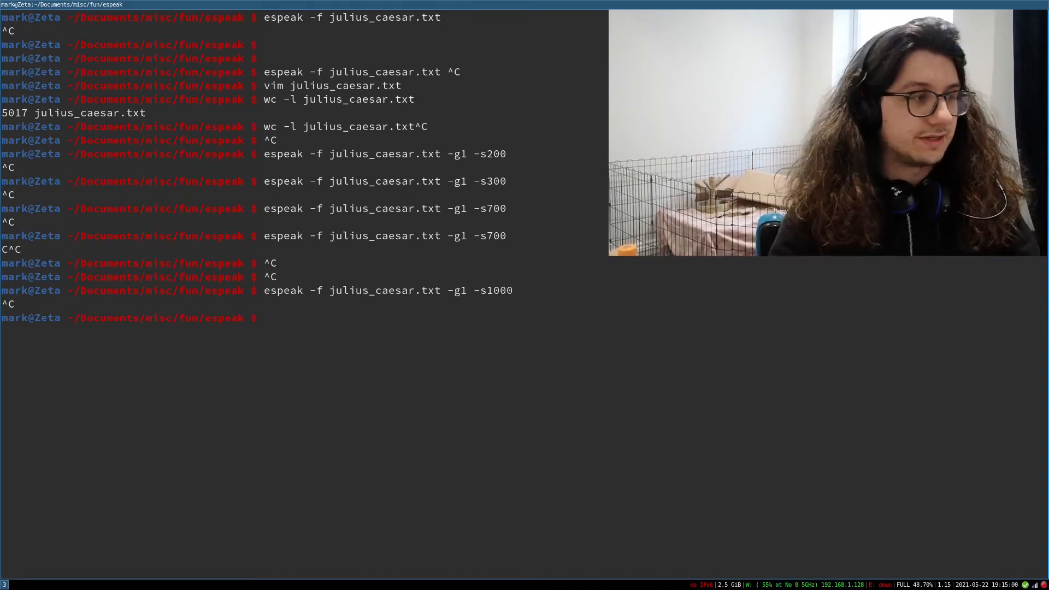
{"action": "type", "text": "espeak -f julius_caesar.txt -g1 -s1000"}
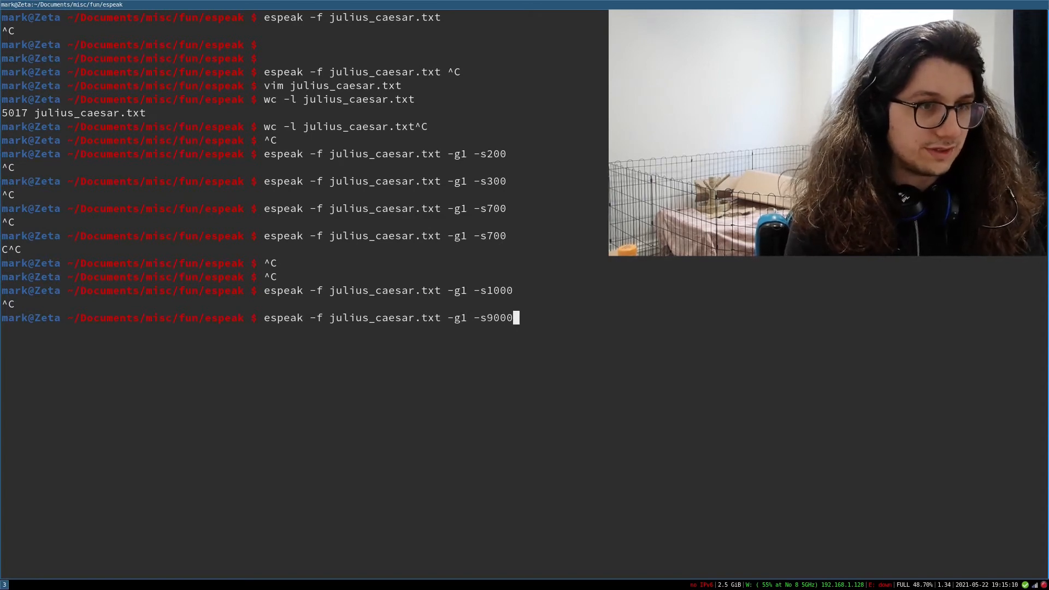
{"action": "key", "text": "BackSpace"}
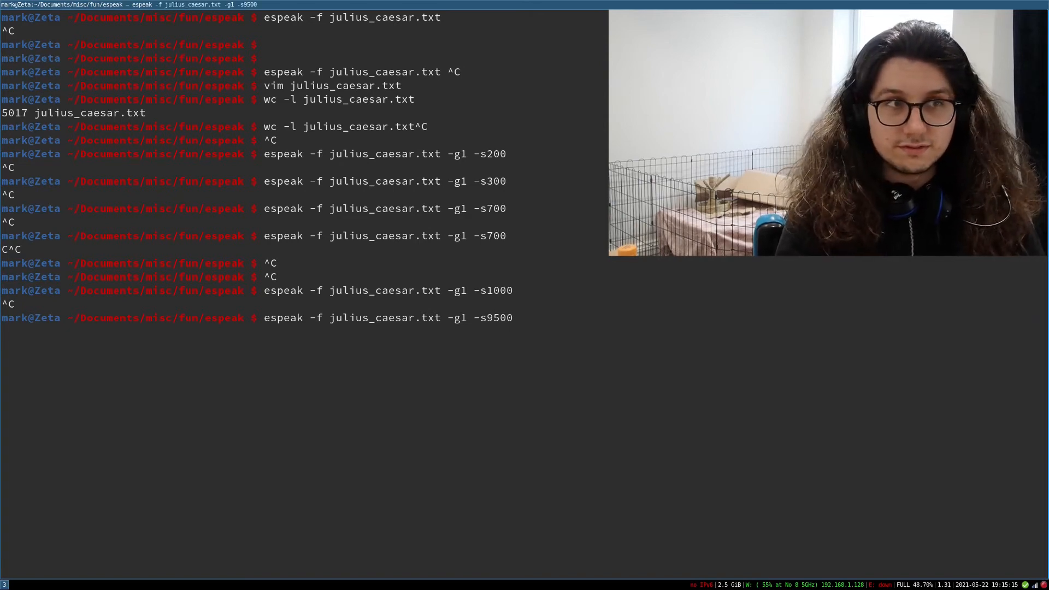
{"action": "key", "text": "ctrl+c"}
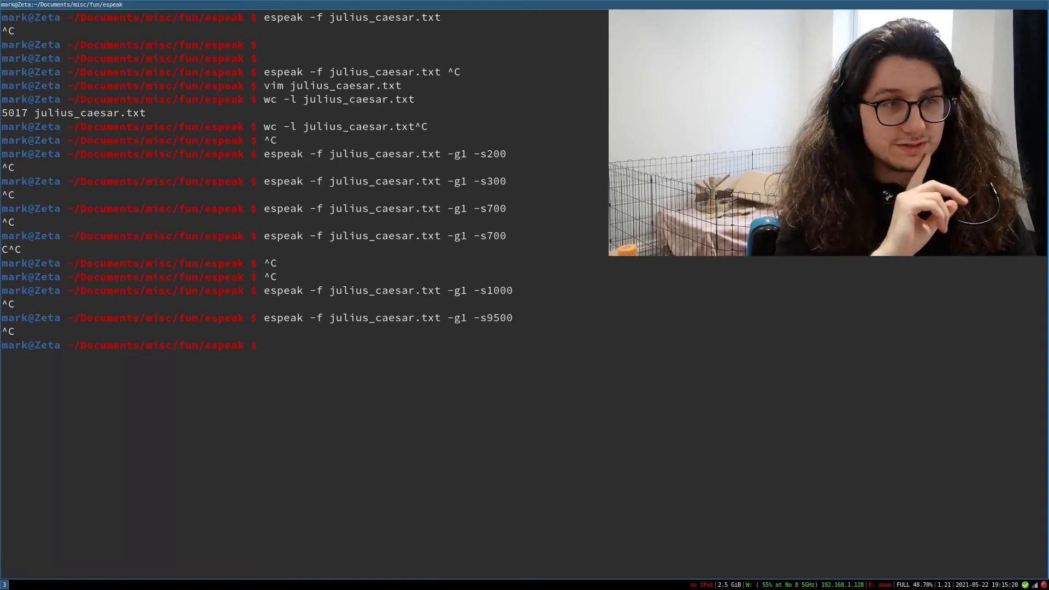
Check man espeak for the WAV output option, then quit the manual
{"action": "type", "text": "man espeak"}
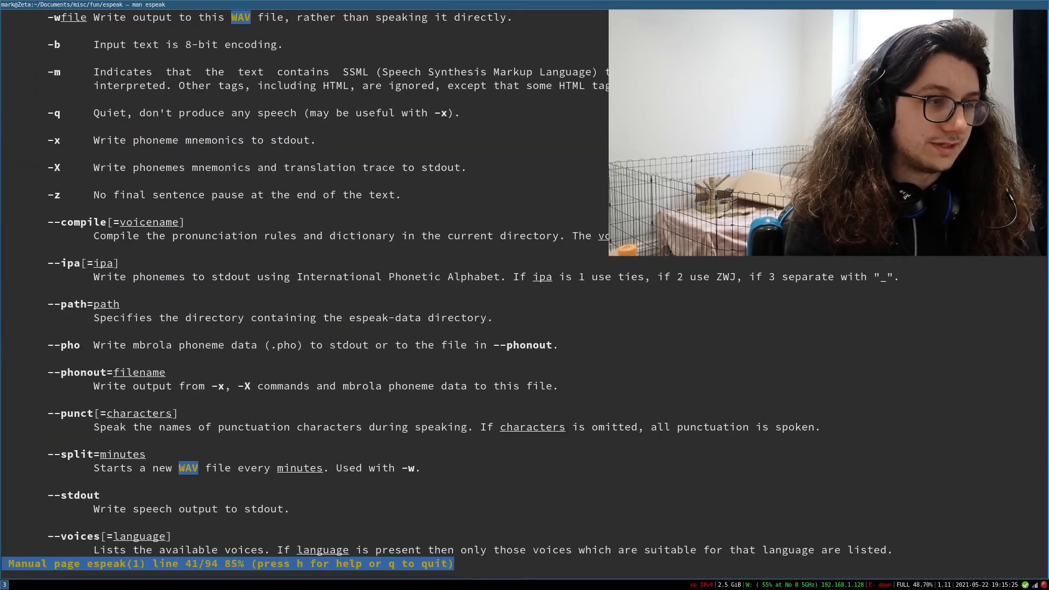
{"action": "key", "text": "q"}
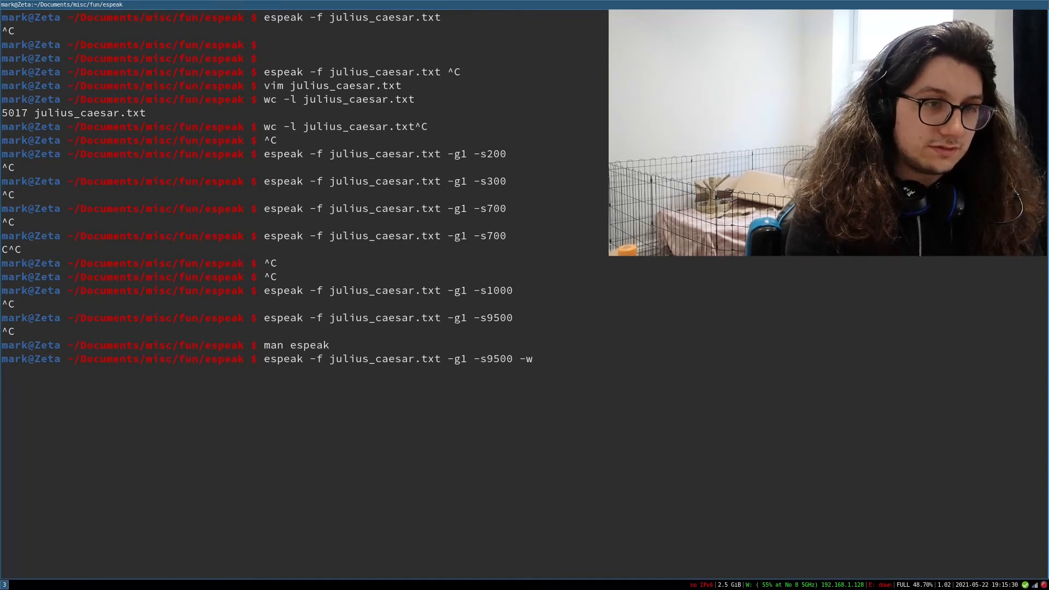
Save the speed-9500 reading with -w caesar.wav and list the folder to confirm the 6.1M file
{"action": "type", "text": "caesar."}
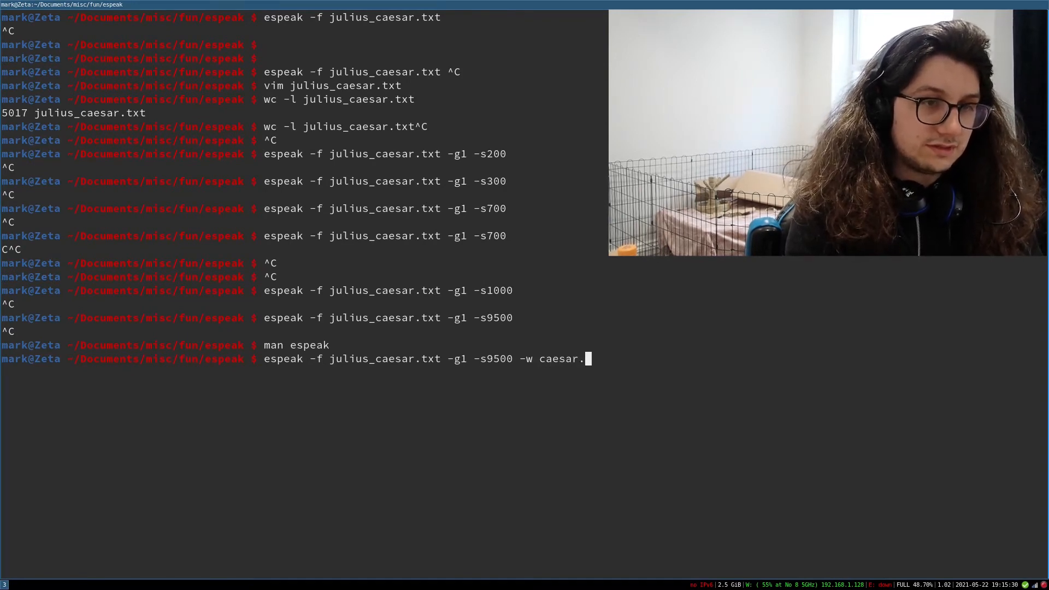
{"action": "type", "text": "wav"}
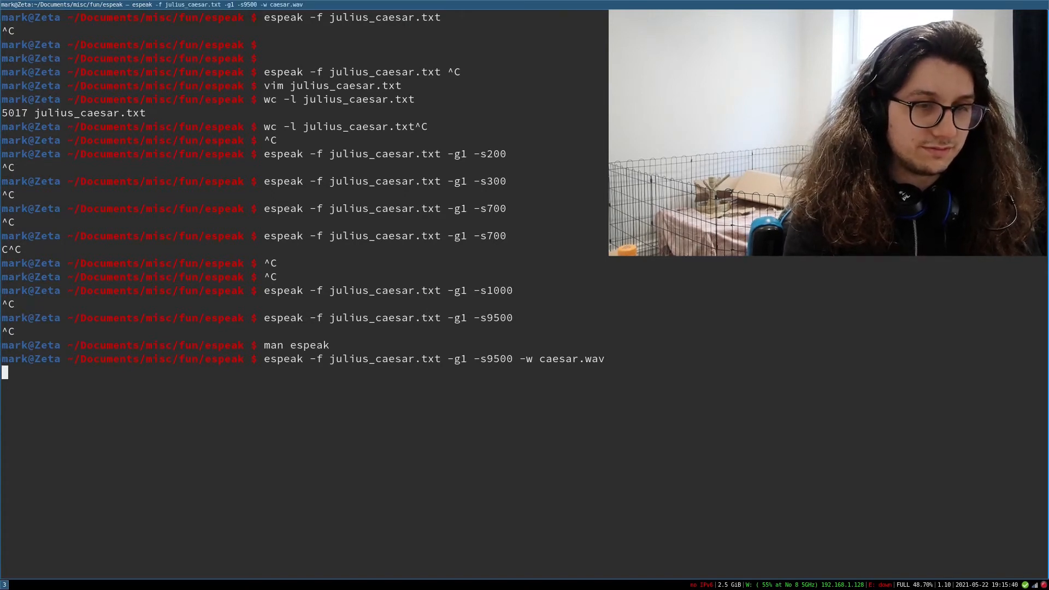
{"action": "key", "text": "Return"}
{"action": "type", "text": "l"}
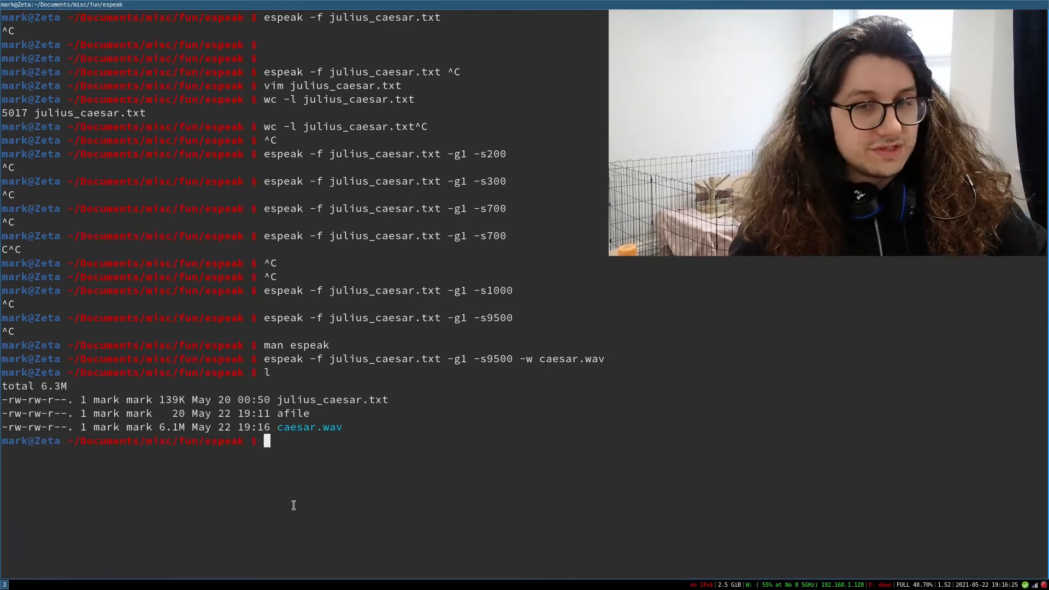
{"action": "double_click", "coordinate": [310, 427]}
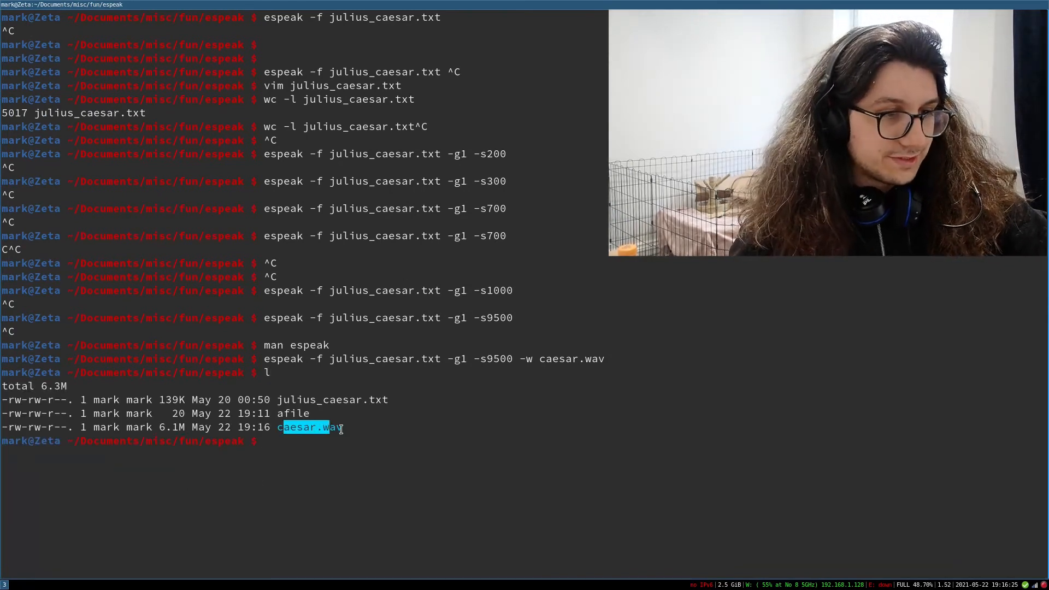
Play caesar.wav briefly with mpv and quit
{"action": "type", "text": "mpv caesar.wav"}
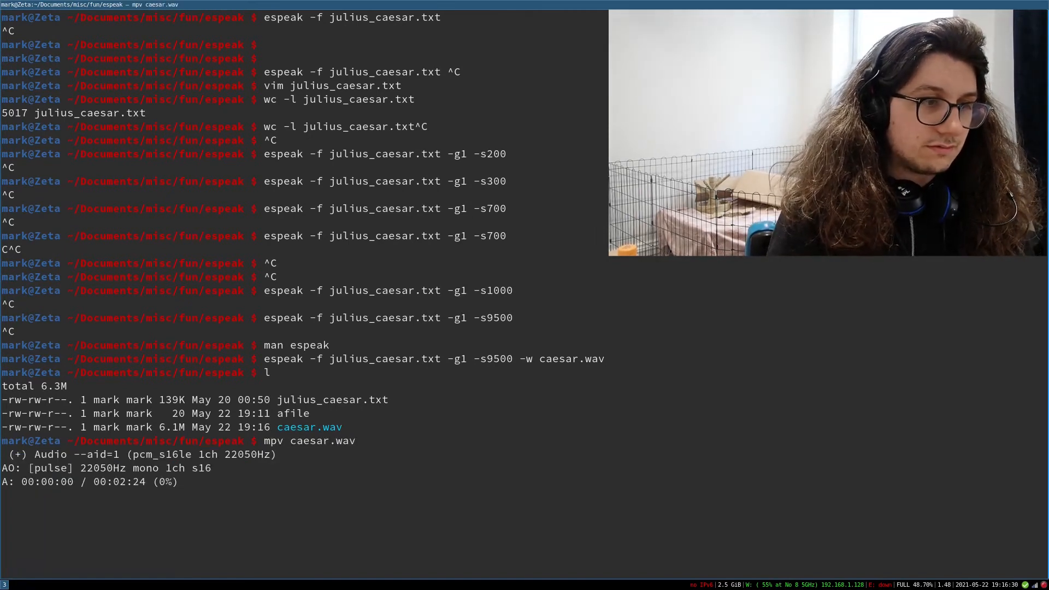
{"action": "key", "text": "q"}
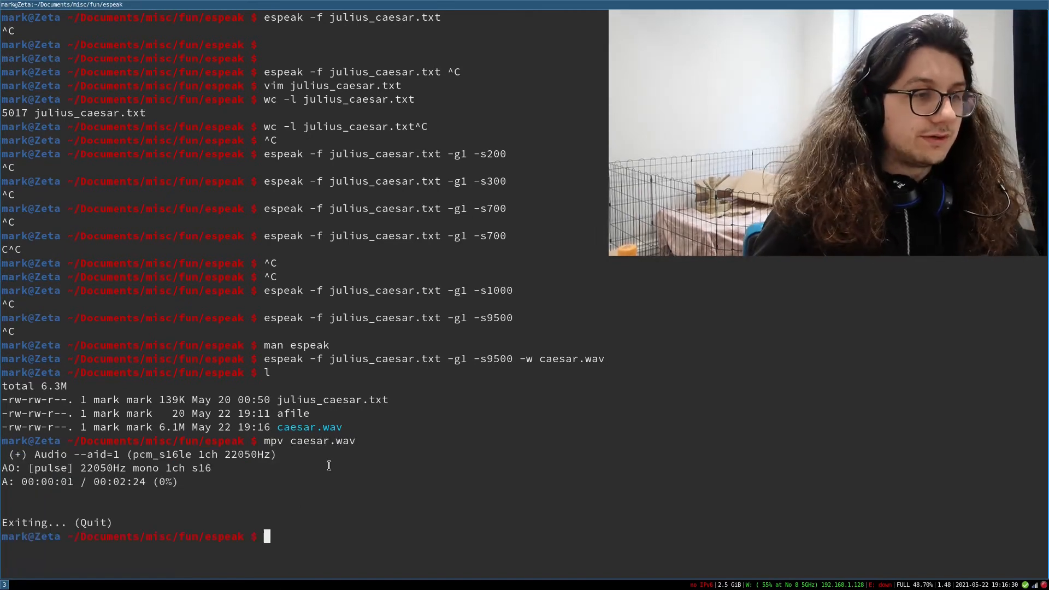
{"action": "double_click", "coordinate": [309, 428]}
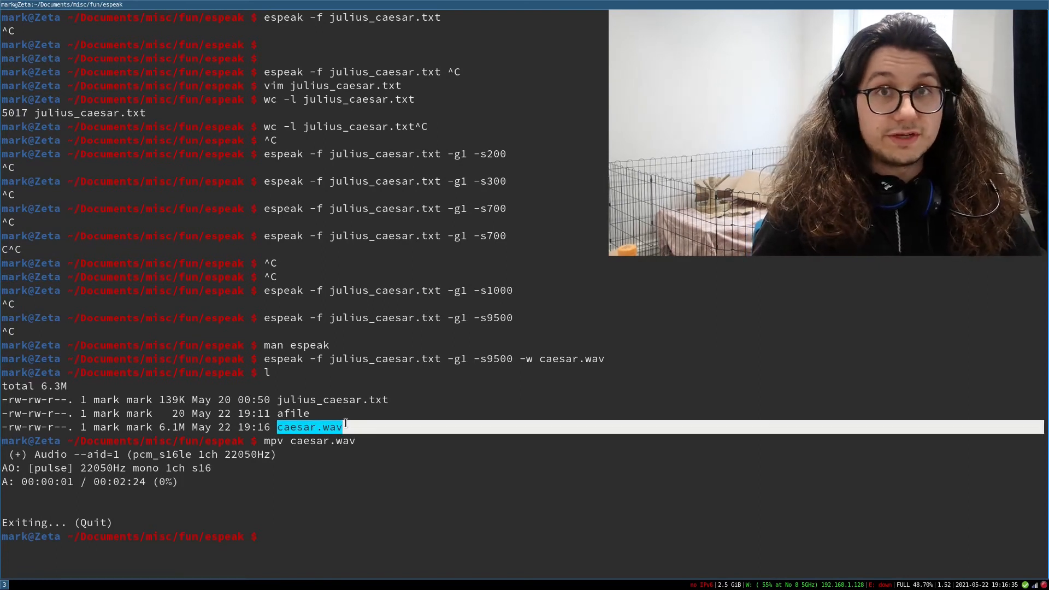